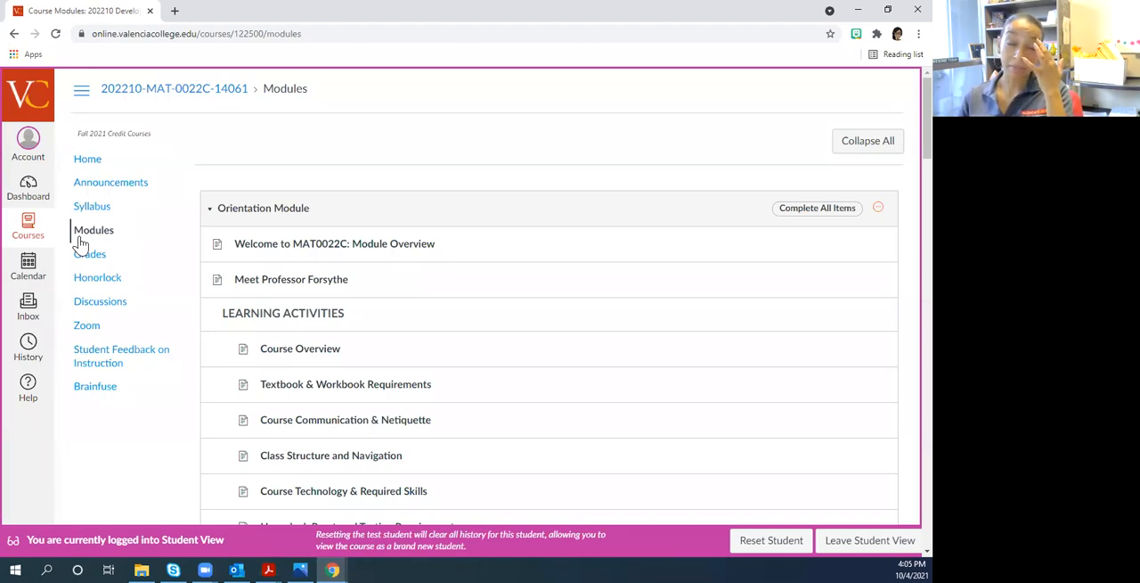
{"action": "mouse_move", "coordinate": [110, 181]}
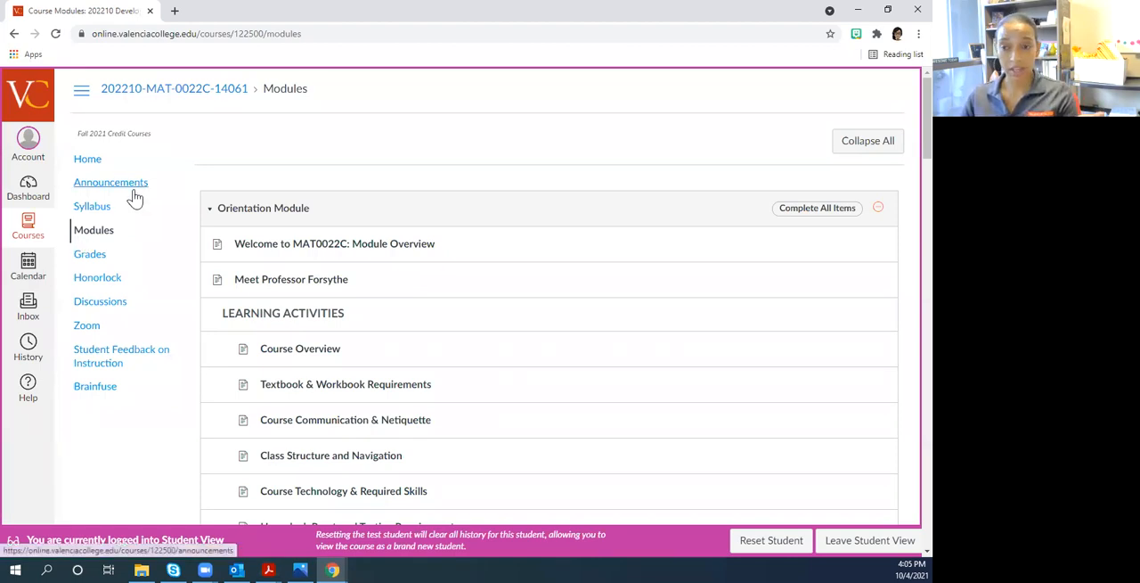
{"action": "mouse_move", "coordinate": [199, 378]}
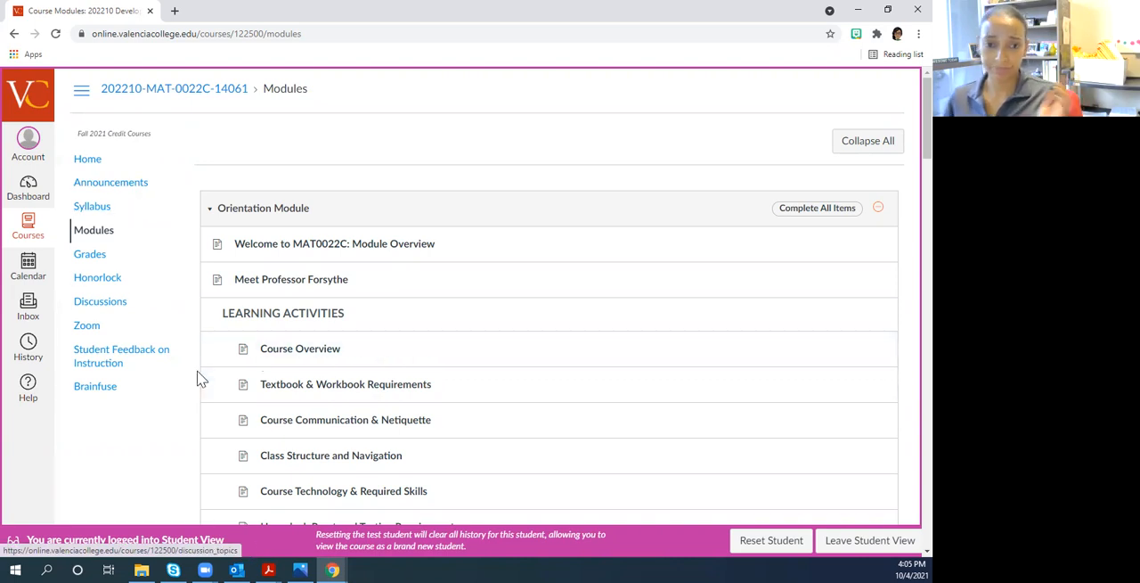
Review the submitted Chapter 1 Workbook Lab Assignment and its attempt history from Modules
{"action": "scroll", "scroll_direction": "down", "scroll_amount": 3}
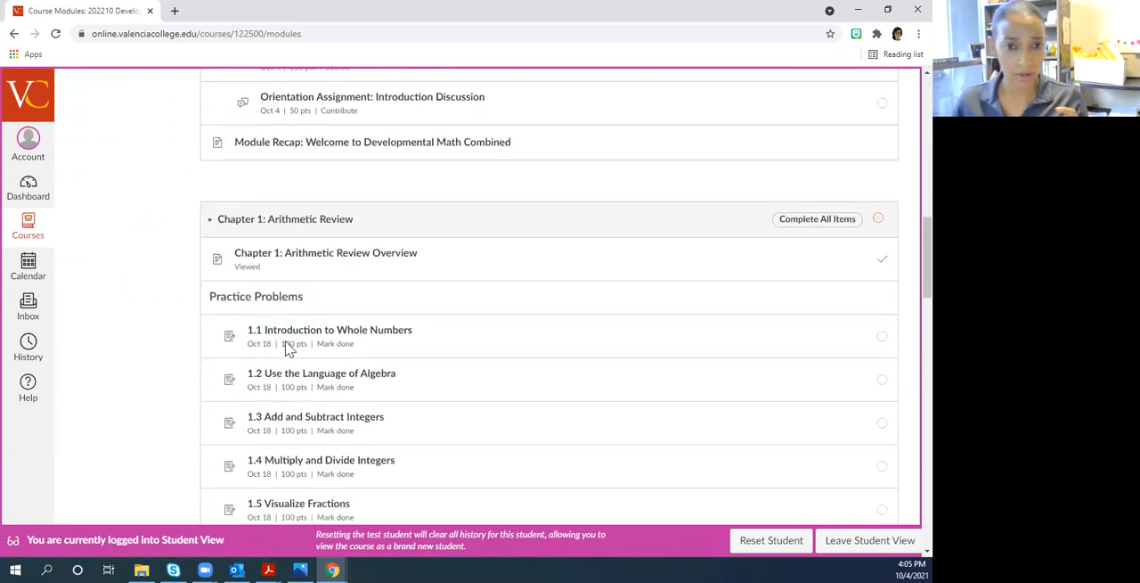
{"action": "scroll", "scroll_direction": "down", "scroll_amount": 3}
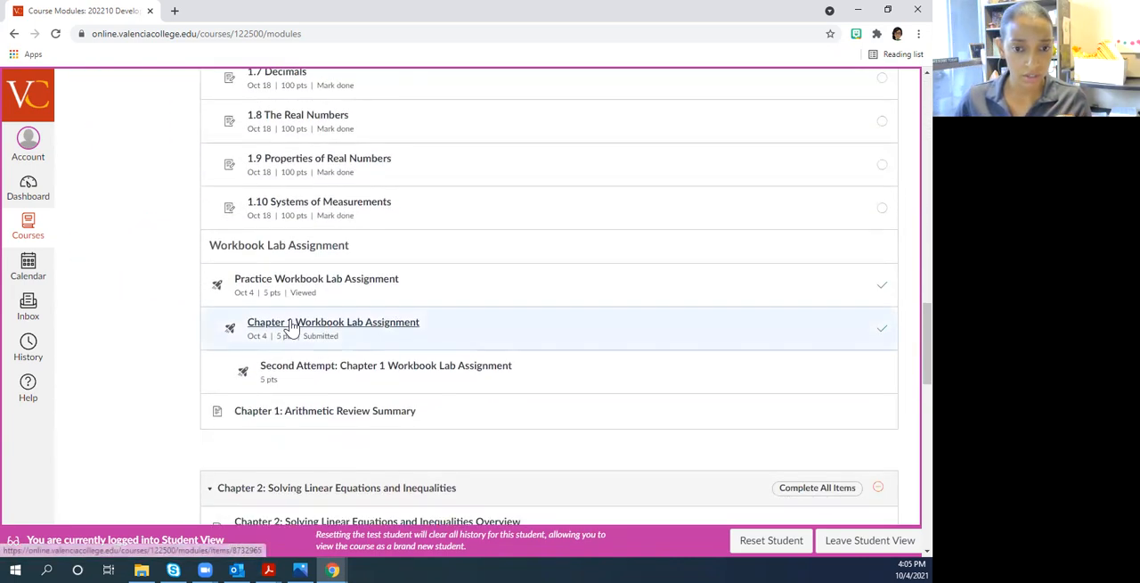
{"action": "mouse_move", "coordinate": [343, 334]}
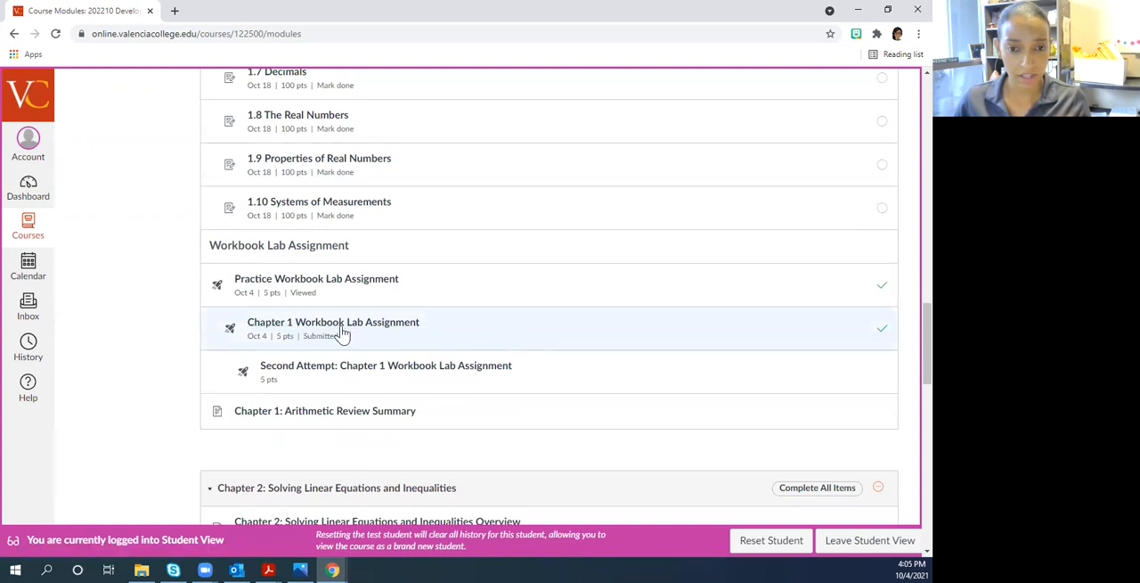
{"action": "scroll", "scroll_direction": "down", "scroll_amount": 3}
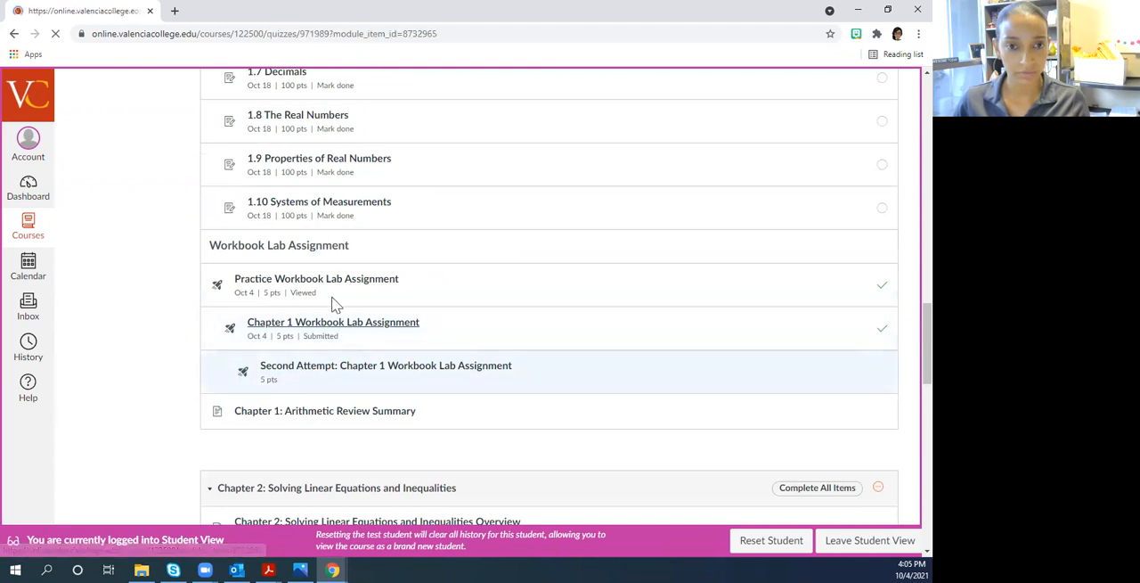
{"action": "left_click", "coordinate": [332, 321]}
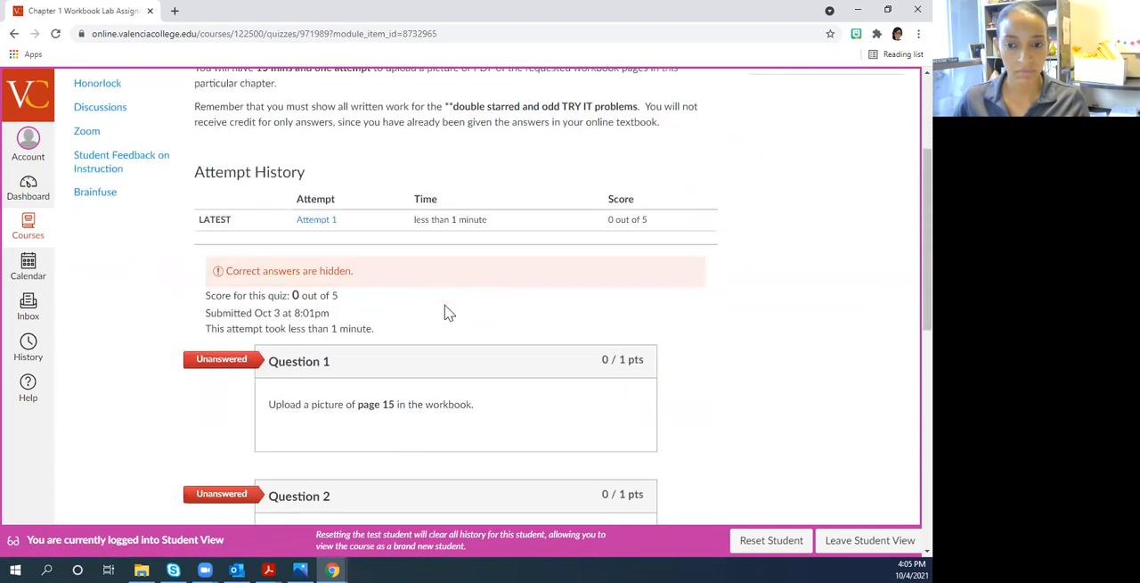
{"action": "scroll", "scroll_direction": "up", "scroll_amount": 3}
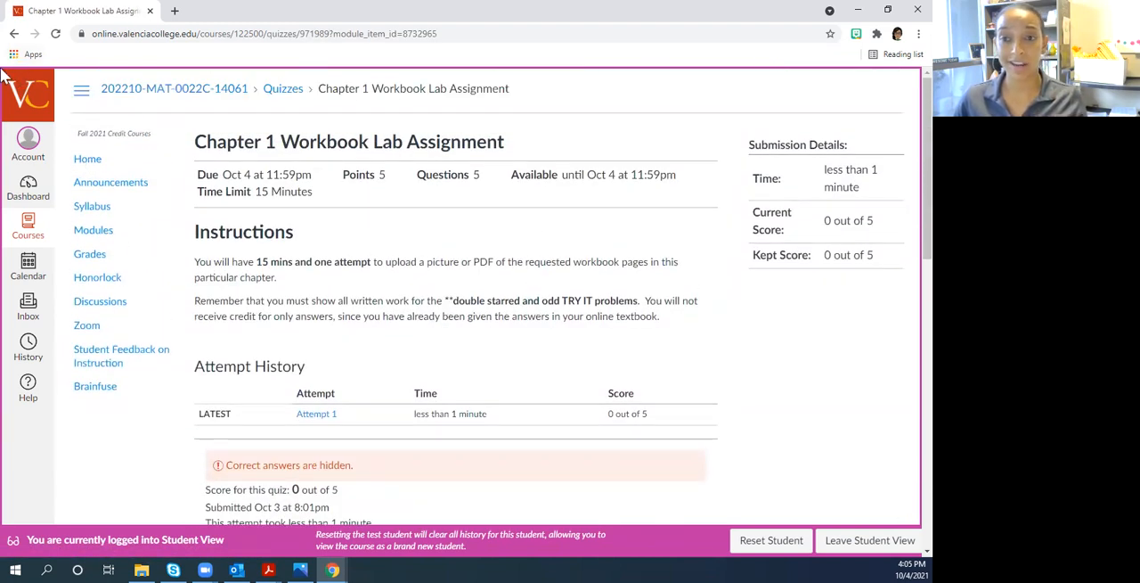
Return to the Modules list and select the Chapter 2 Workbook Lab Assignment
{"action": "left_click", "coordinate": [15, 34]}
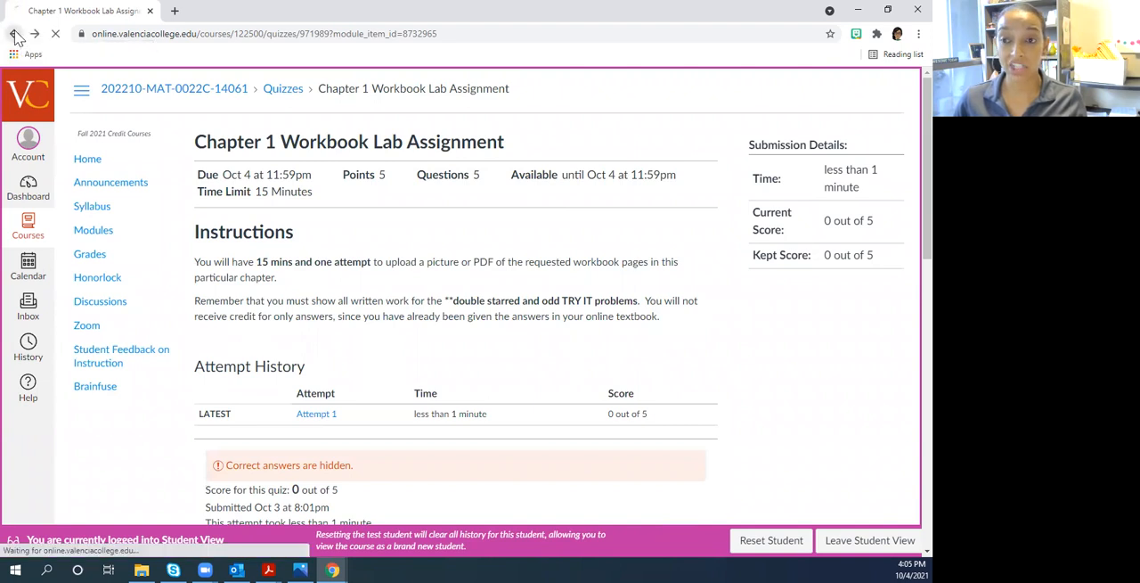
{"action": "left_click", "coordinate": [15, 33]}
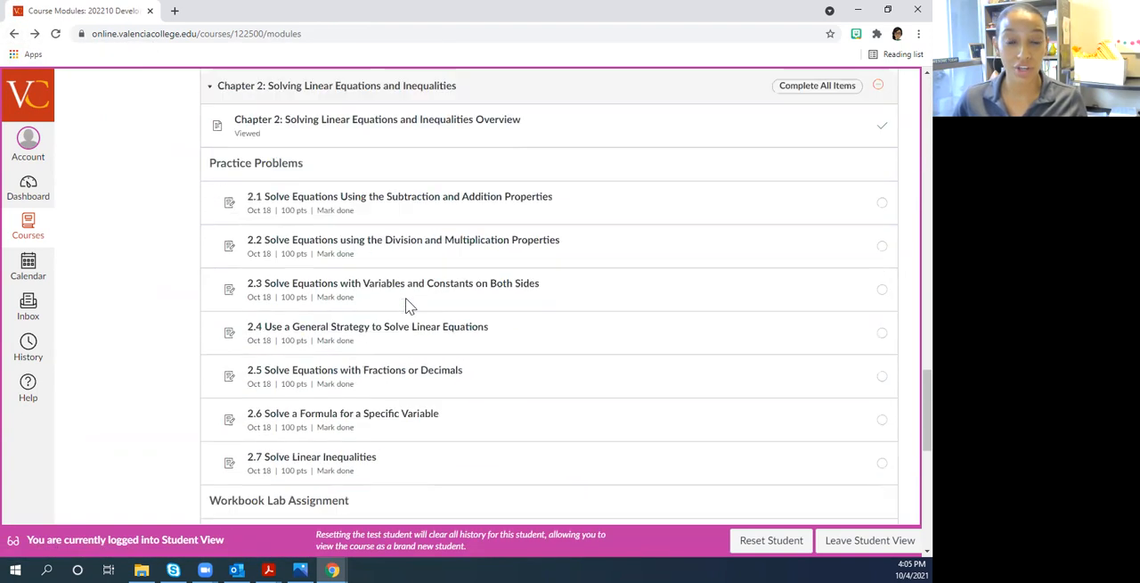
{"action": "scroll", "scroll_direction": "down", "scroll_amount": 3}
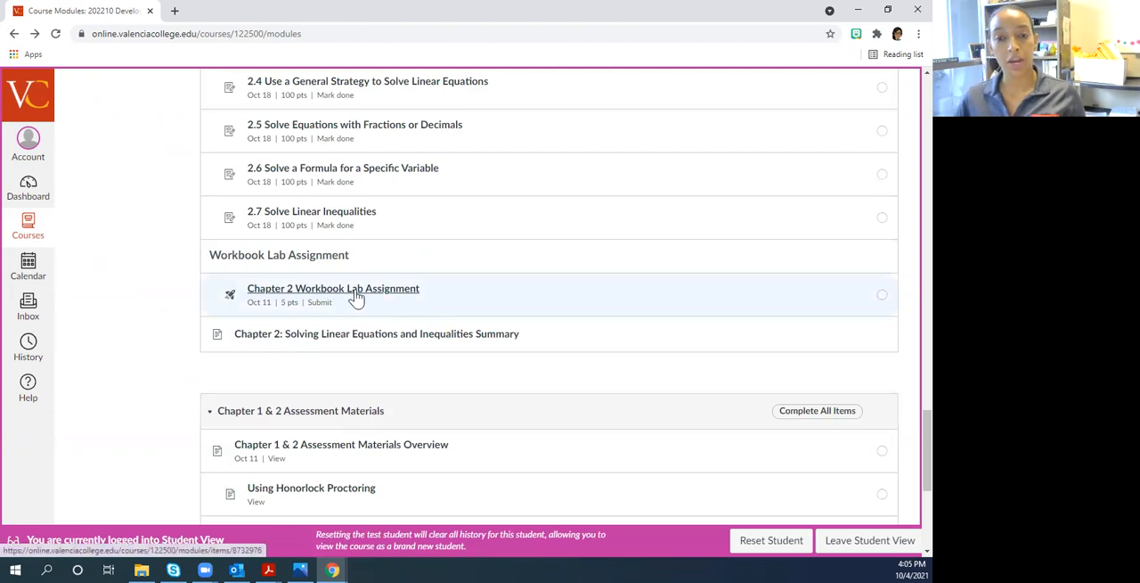
{"action": "left_click", "coordinate": [332, 288]}
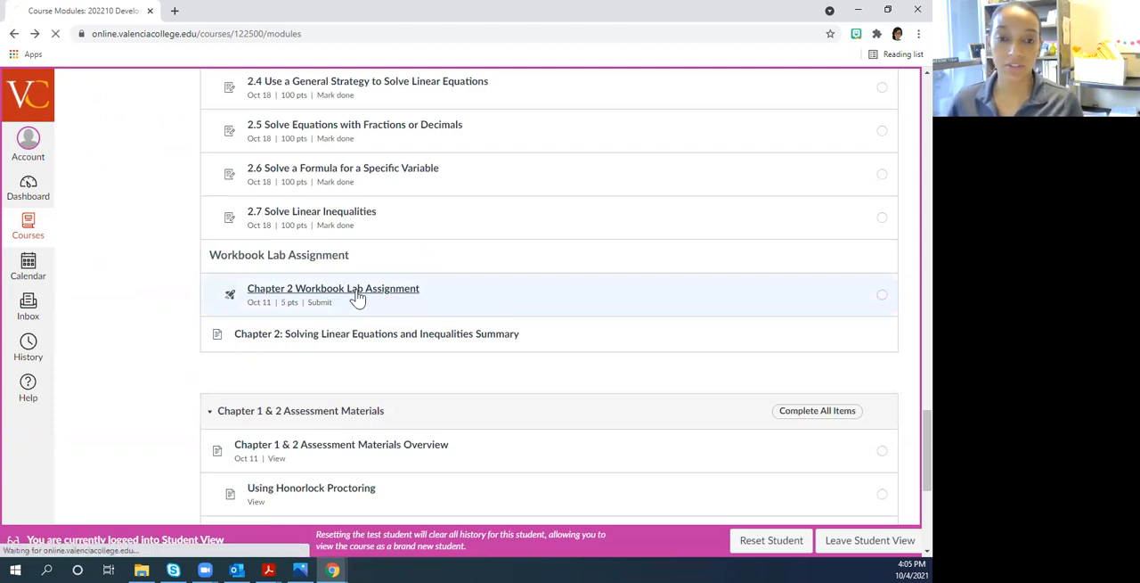
Display the Chapter 2 Workbook Lab instructions with its 15-minute limit, quiz left unstarted
{"action": "left_click", "coordinate": [332, 287]}
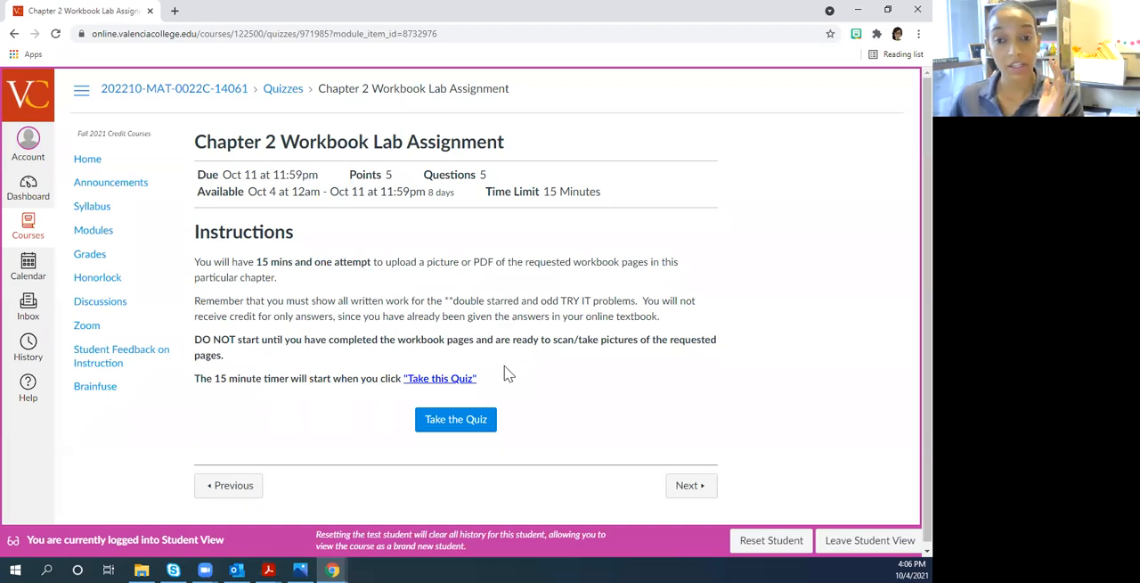
{"action": "mouse_move", "coordinate": [526, 354]}
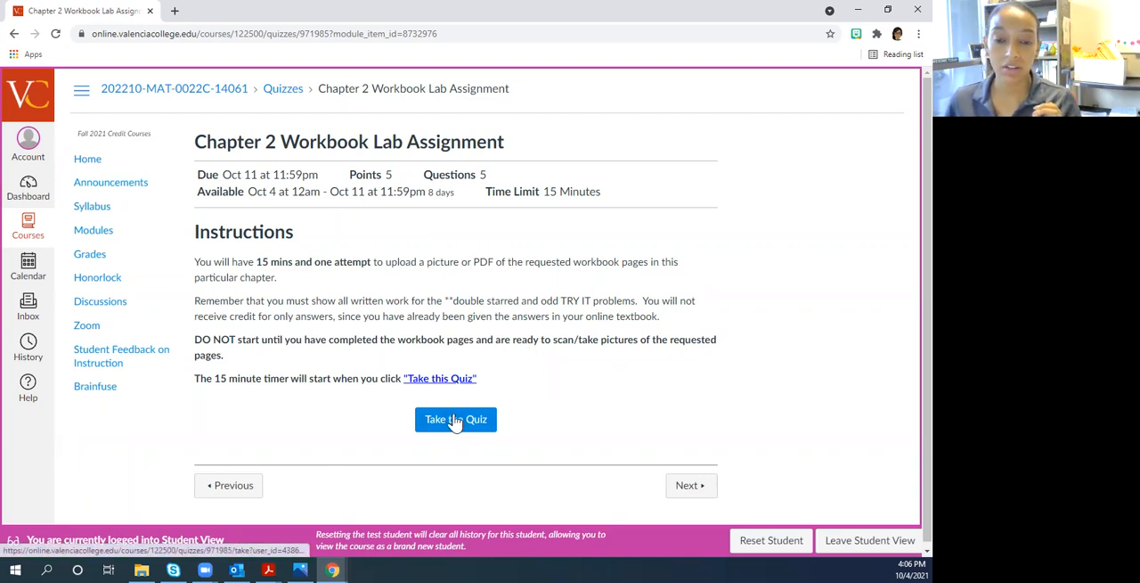
{"action": "mouse_move", "coordinate": [577, 353]}
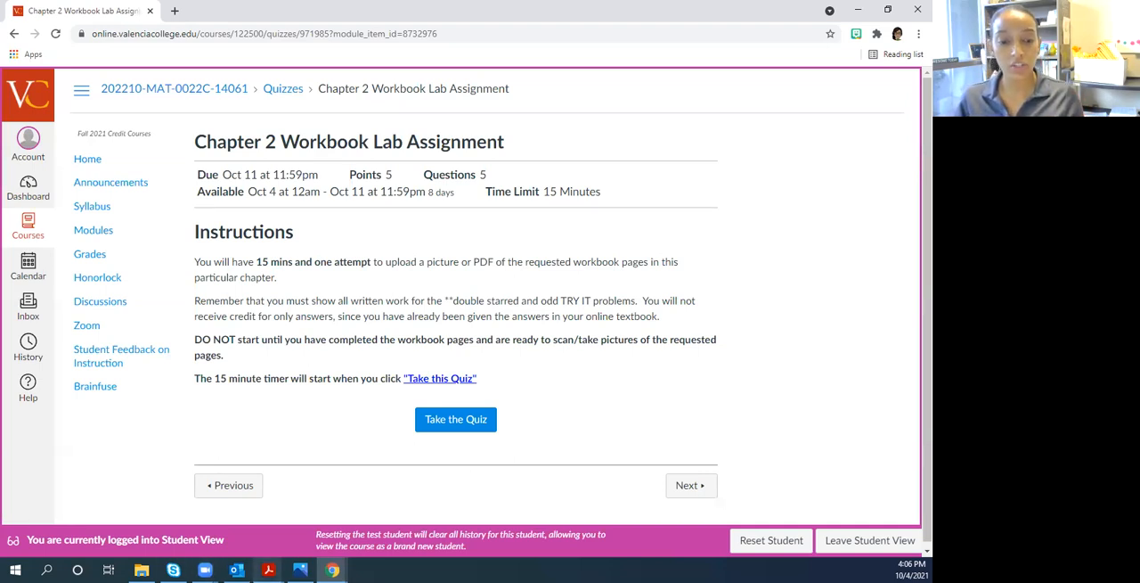
{"action": "mouse_move", "coordinate": [456, 418]}
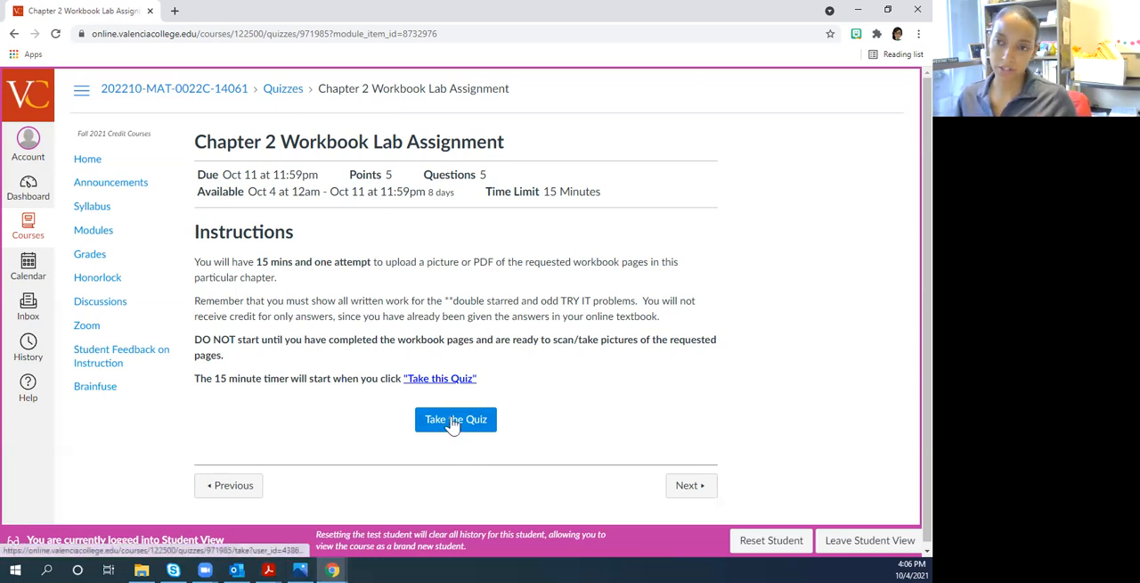
{"action": "mouse_move", "coordinate": [353, 451]}
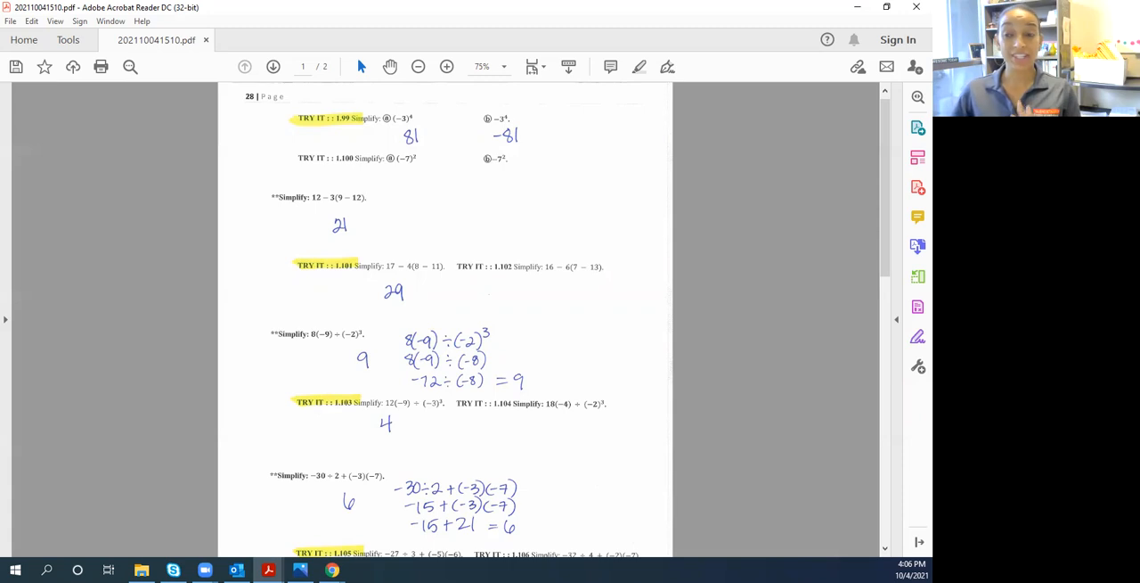
{"action": "mouse_move", "coordinate": [778, 479]}
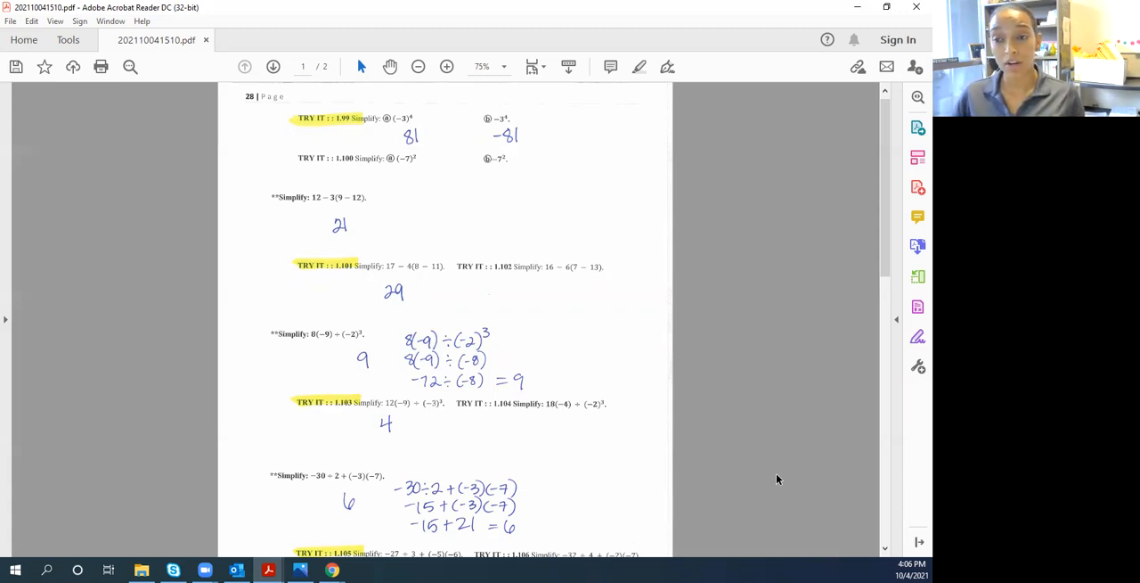
{"action": "mouse_move", "coordinate": [752, 444]}
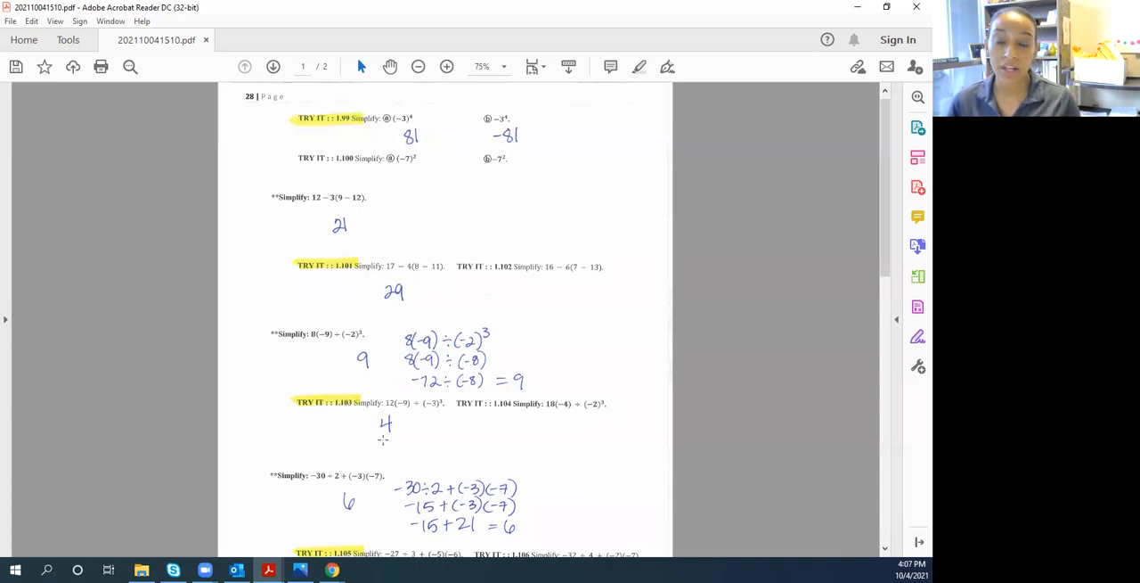
{"action": "mouse_move", "coordinate": [416, 446]}
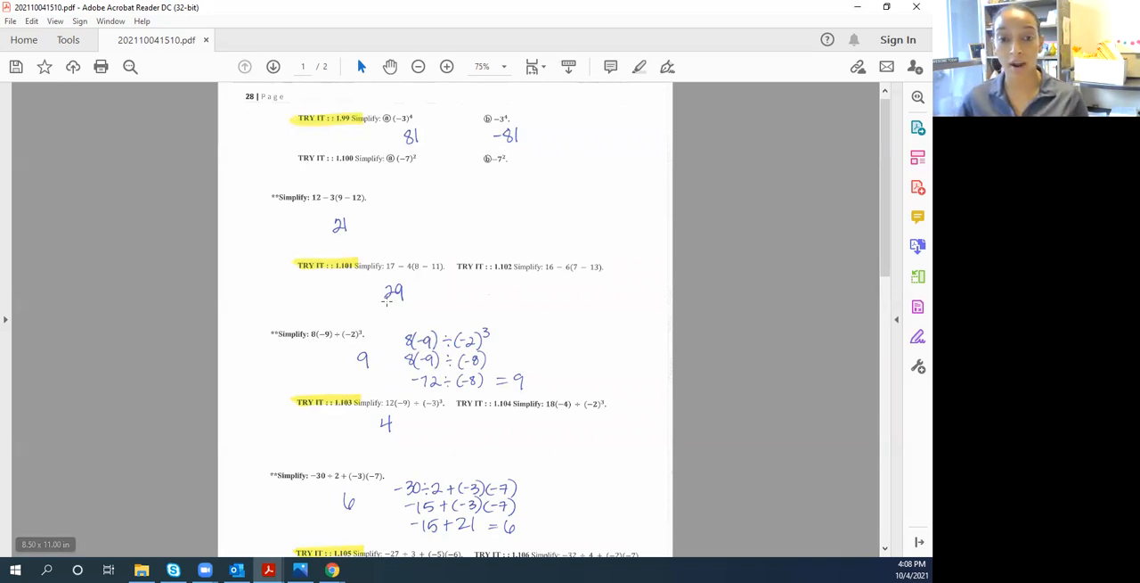
{"action": "mouse_move", "coordinate": [323, 264]}
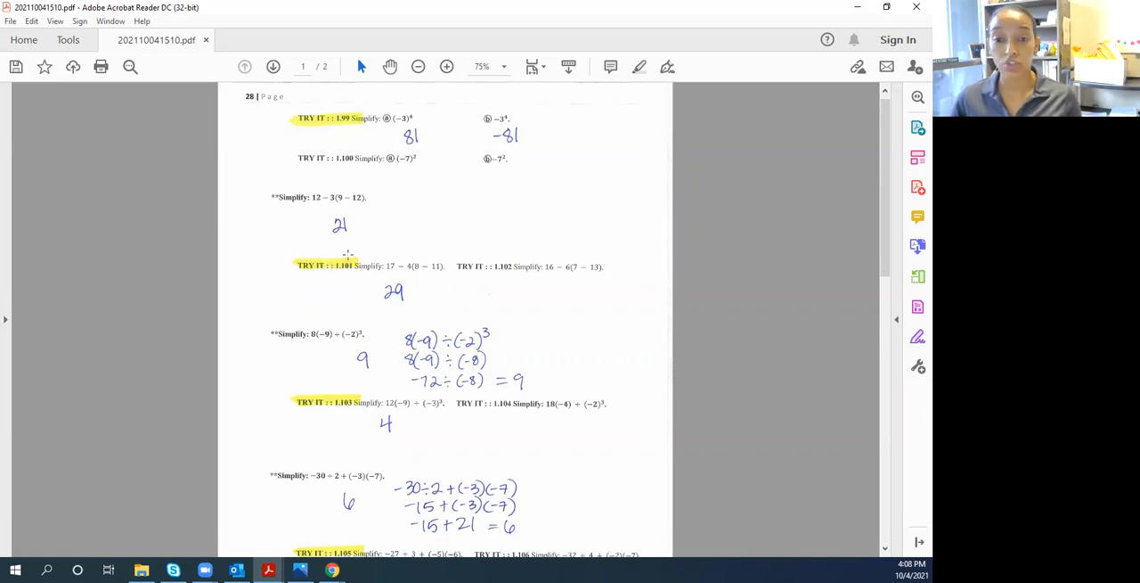
{"action": "mouse_move", "coordinate": [507, 272]}
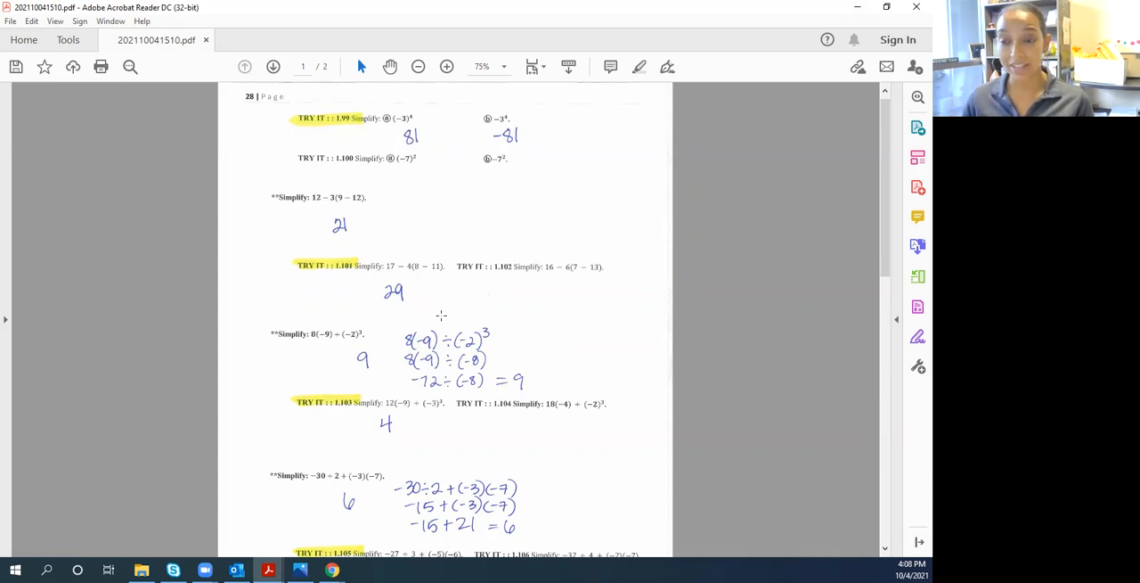
{"action": "scroll", "scroll_direction": "down", "scroll_amount": 3}
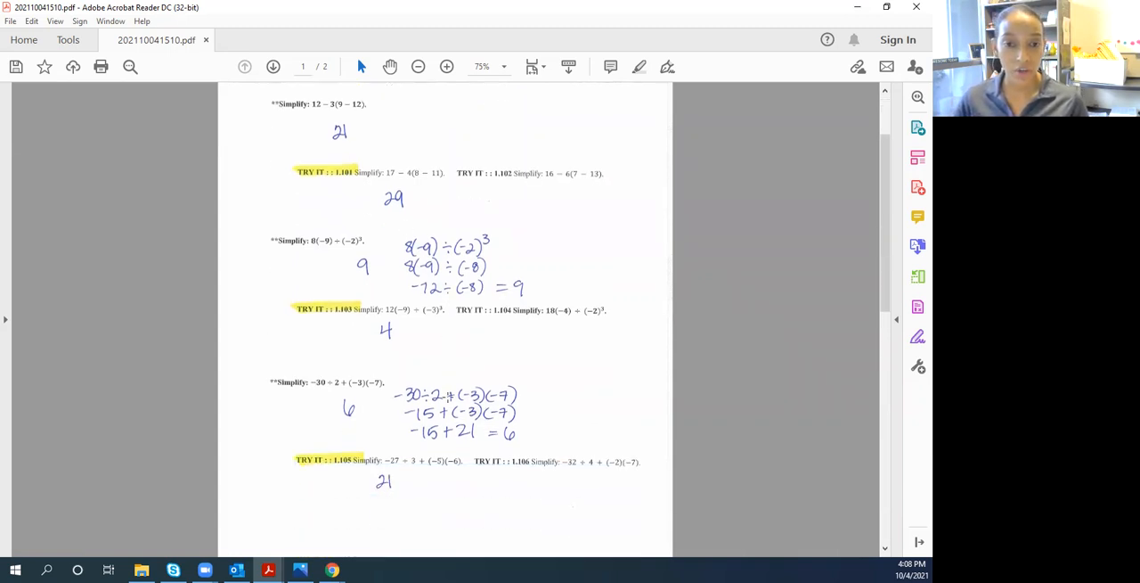
{"action": "scroll", "scroll_direction": "up", "scroll_amount": 3}
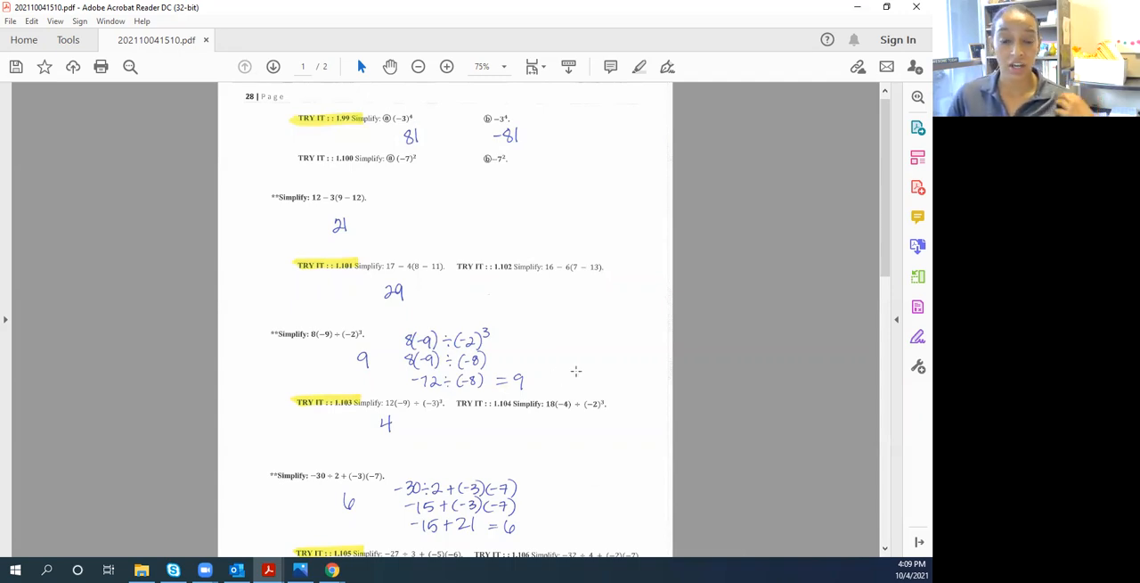
{"action": "scroll", "scroll_direction": "down", "scroll_amount": 3}
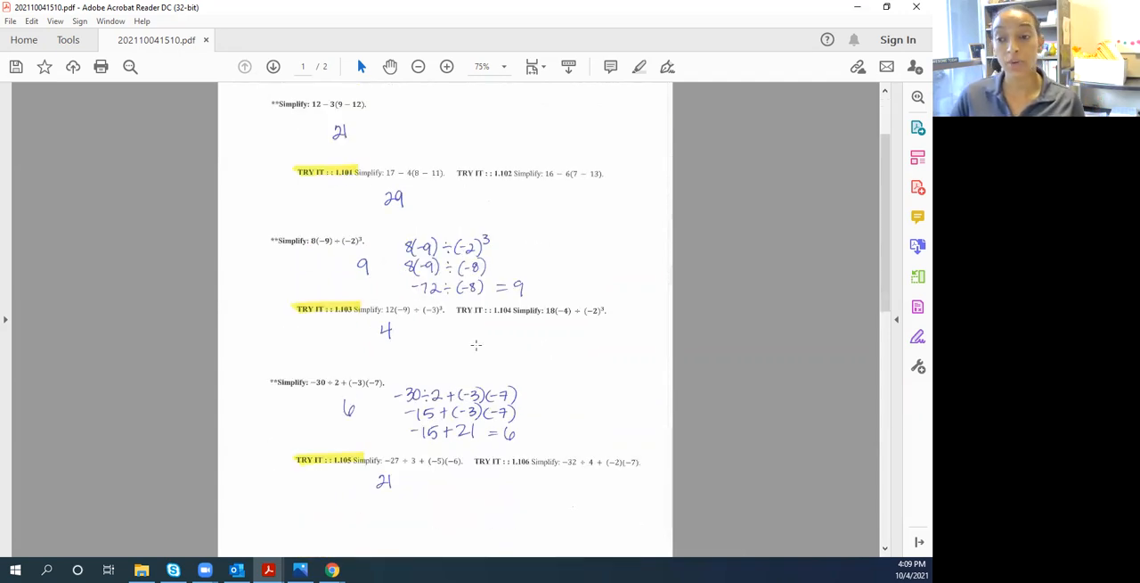
{"action": "scroll", "scroll_direction": "down", "scroll_amount": 3}
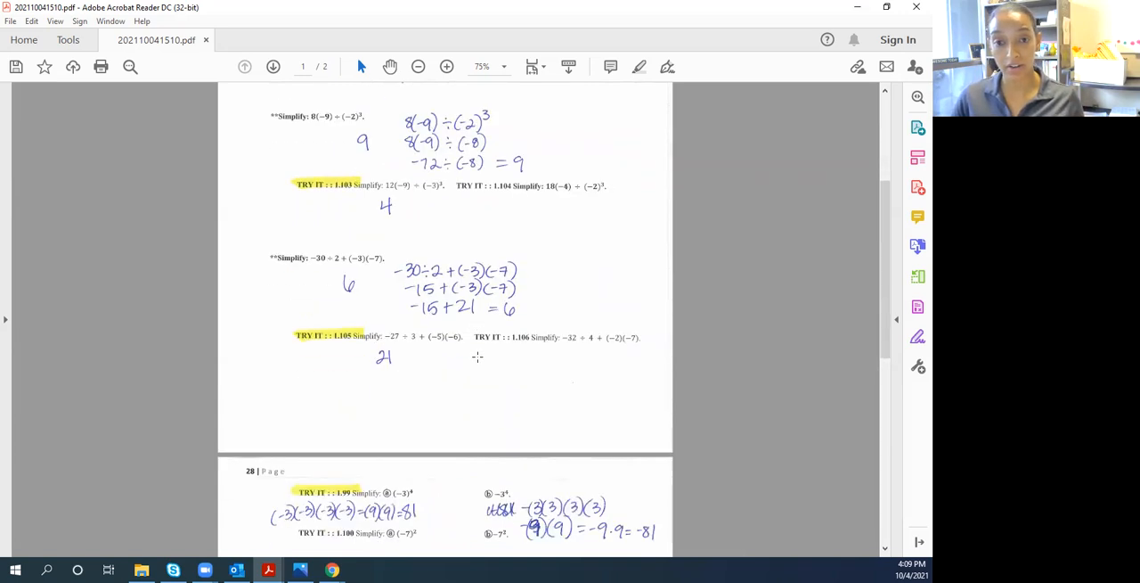
{"action": "scroll", "scroll_direction": "down", "scroll_amount": 3}
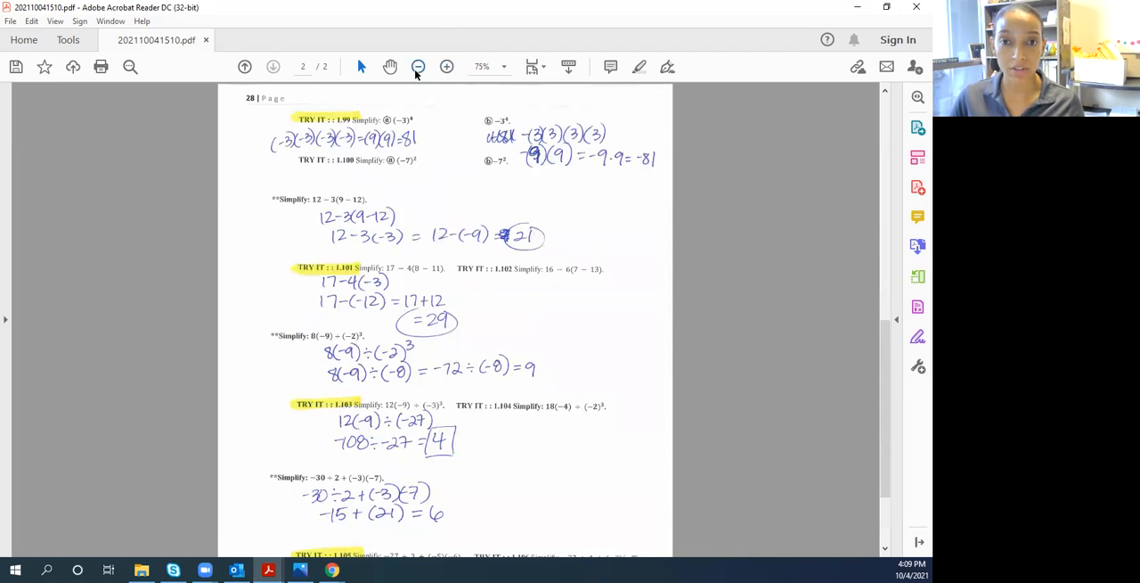
{"action": "left_click", "coordinate": [418, 67]}
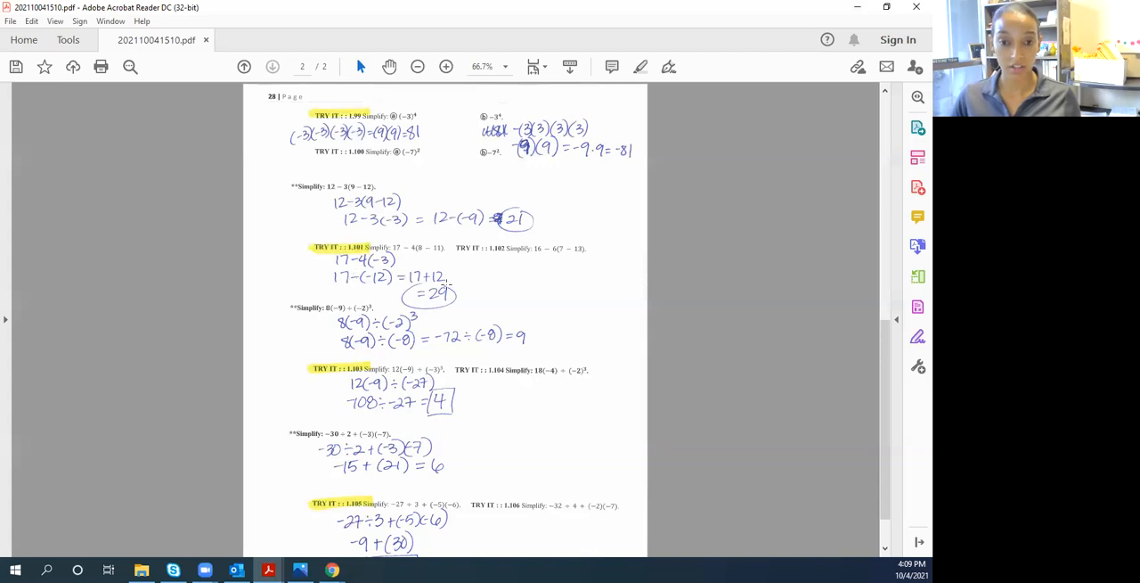
{"action": "mouse_move", "coordinate": [455, 319]}
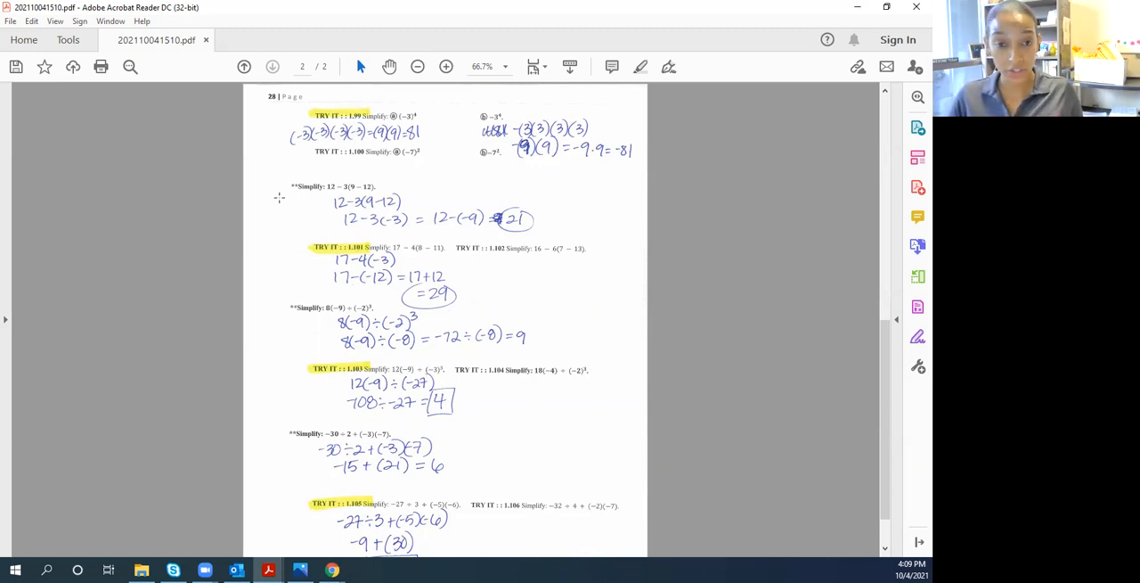
{"action": "mouse_move", "coordinate": [258, 295]}
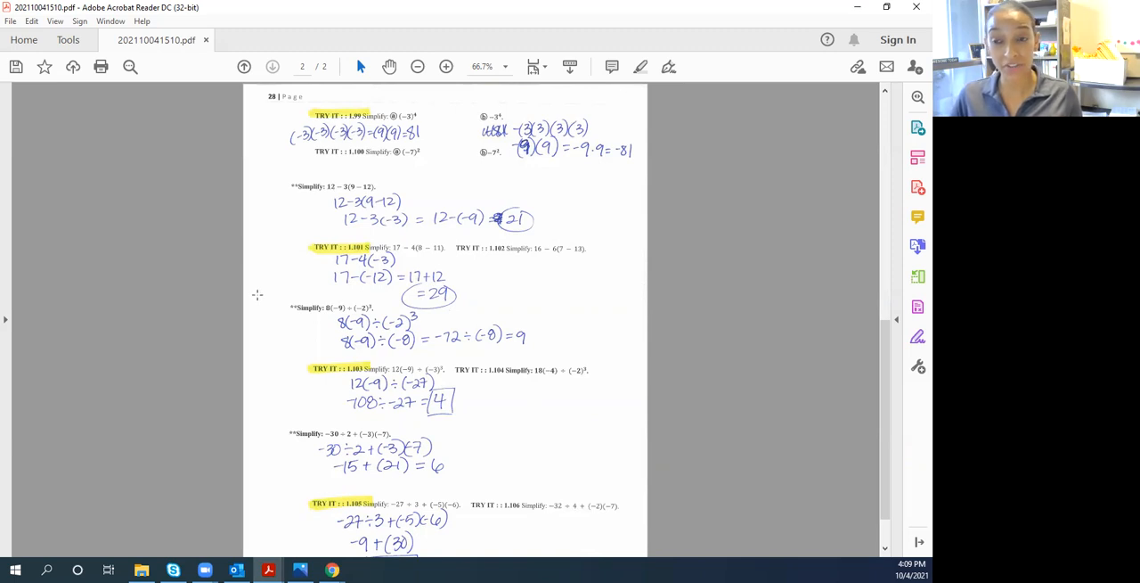
{"action": "mouse_move", "coordinate": [241, 403]}
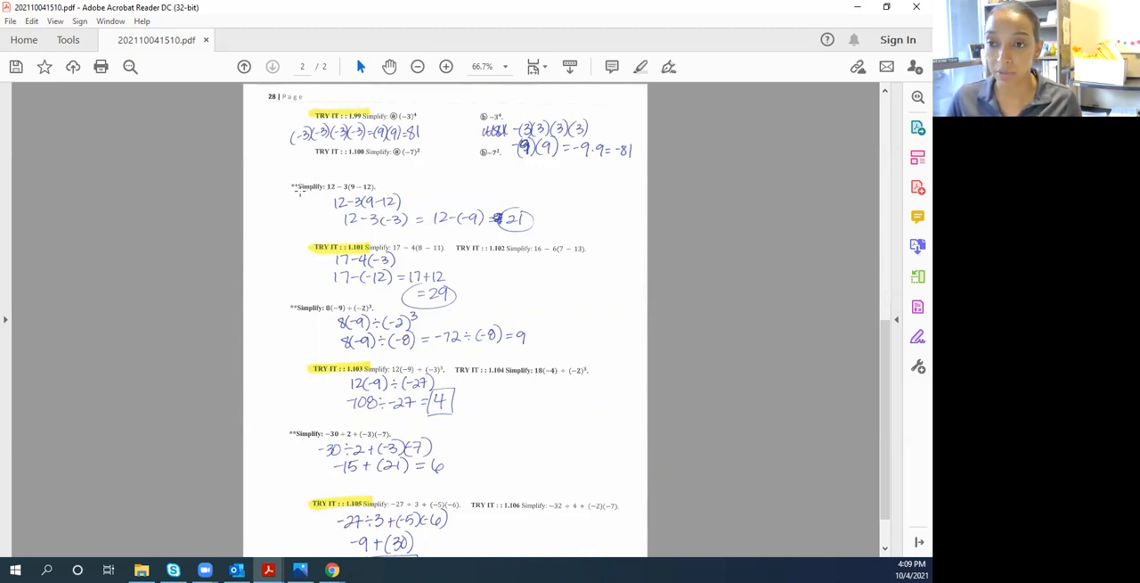
{"action": "mouse_move", "coordinate": [319, 250]}
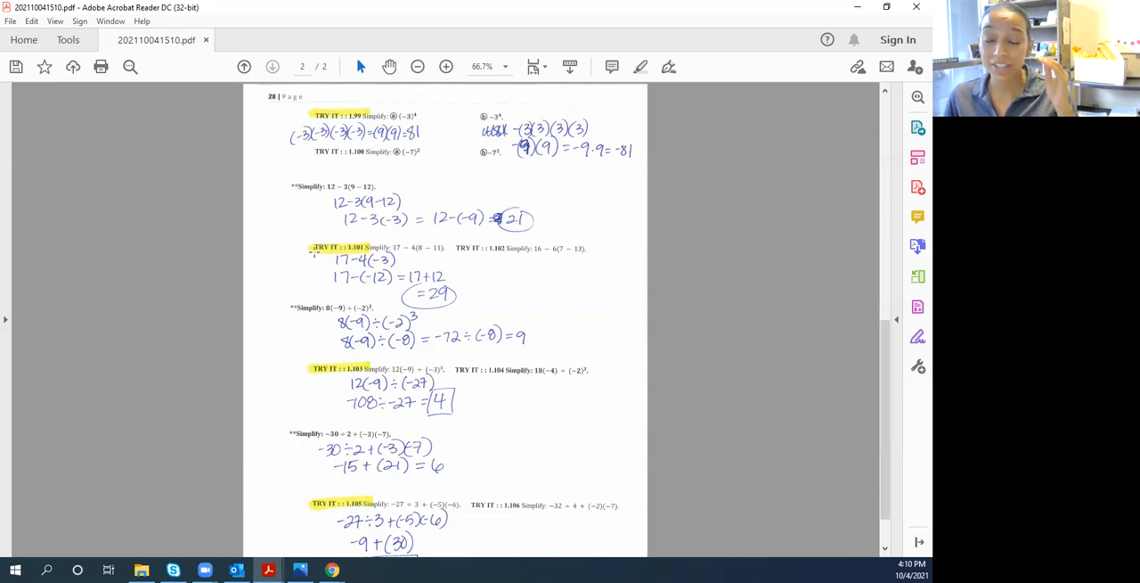
{"action": "mouse_move", "coordinate": [311, 255]}
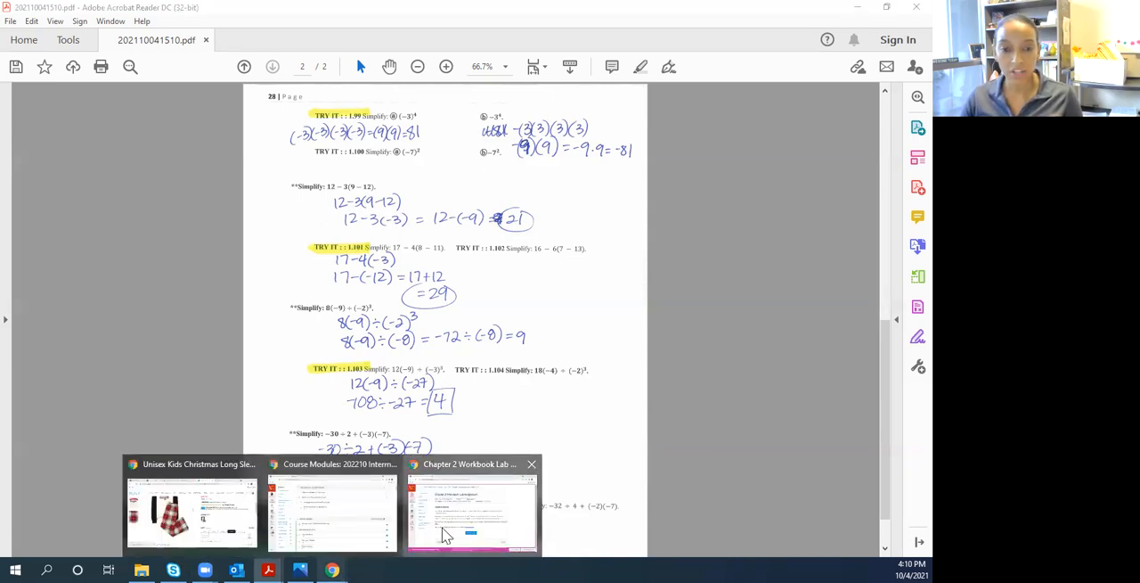
Go from the Chapter 2 lab window to the course home and its Modules page
{"action": "left_click", "coordinate": [471, 512]}
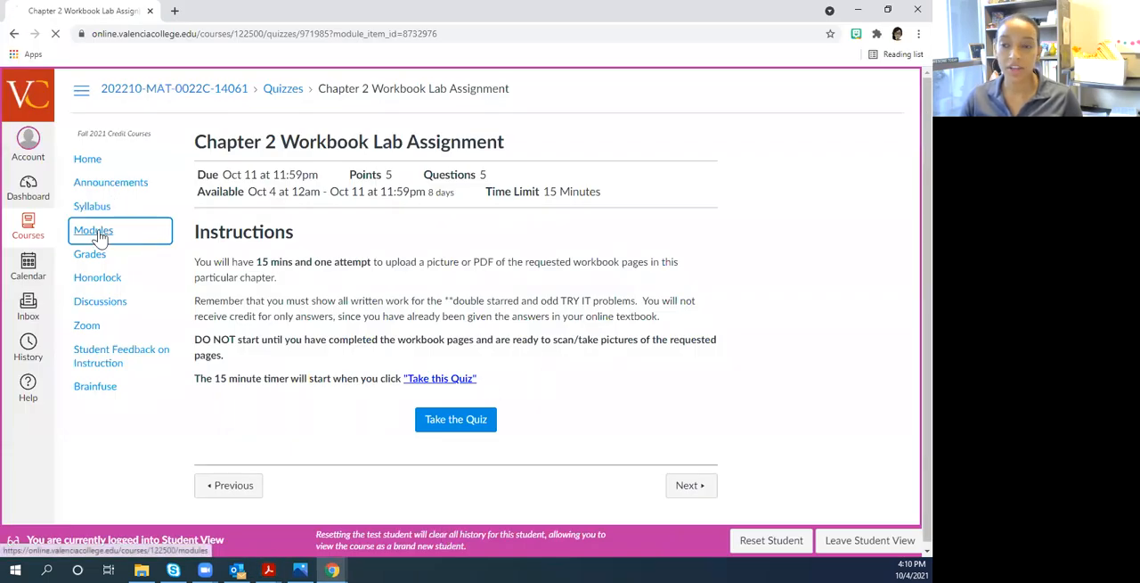
{"action": "left_click", "coordinate": [93, 229]}
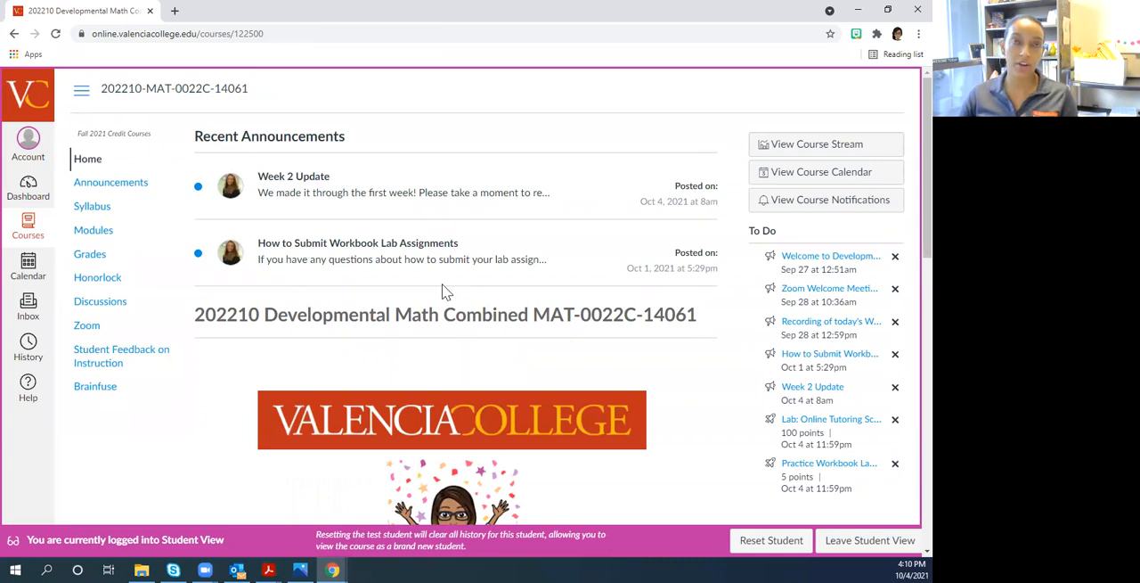
{"action": "mouse_move", "coordinate": [432, 272]}
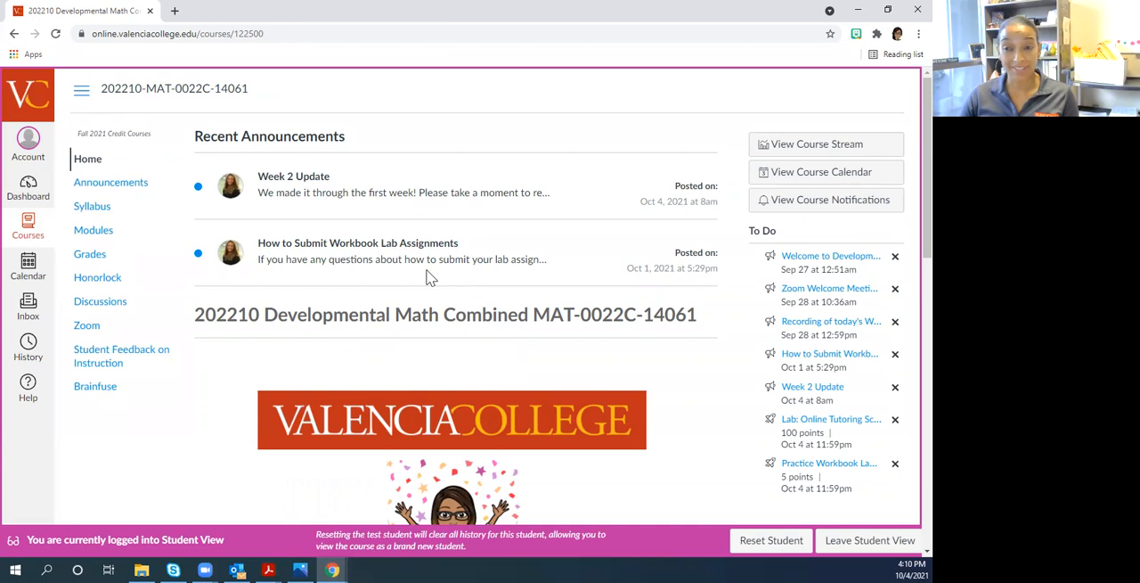
{"action": "mouse_move", "coordinate": [370, 274]}
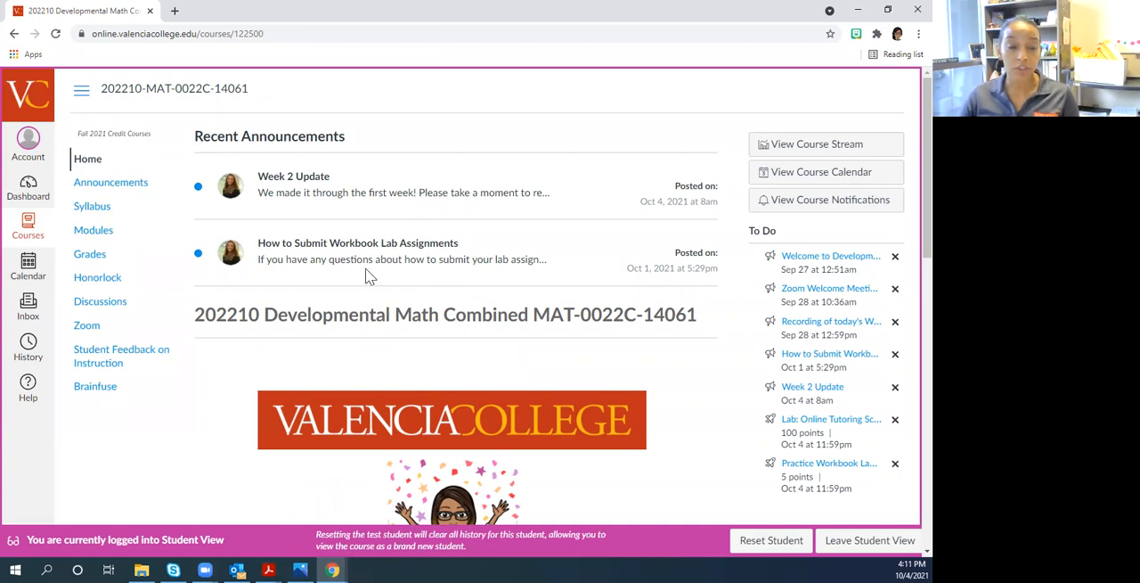
{"action": "mouse_move", "coordinate": [374, 310]}
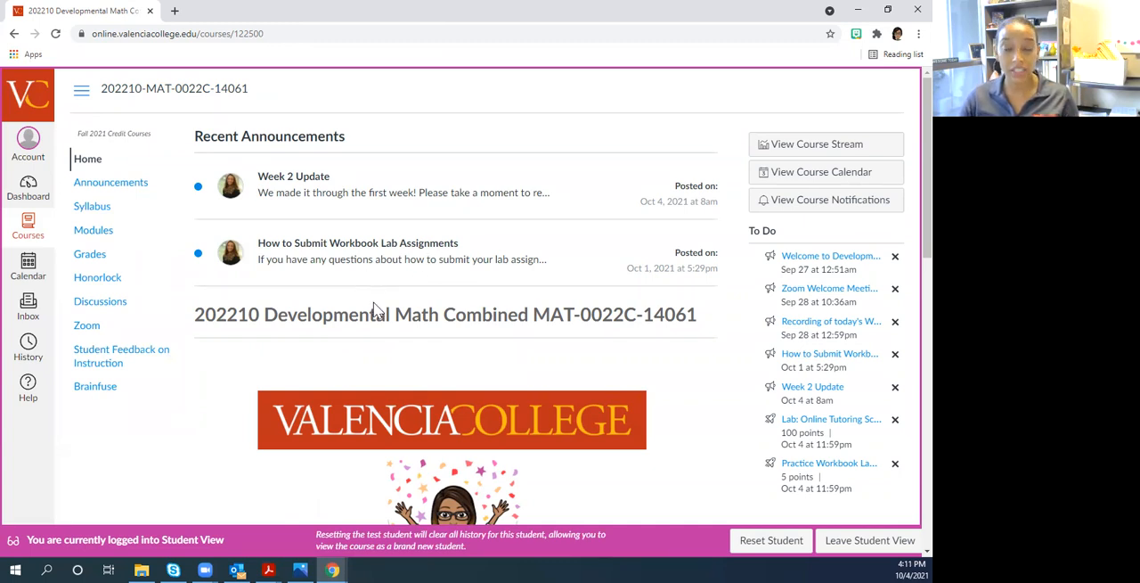
{"action": "mouse_move", "coordinate": [343, 284]}
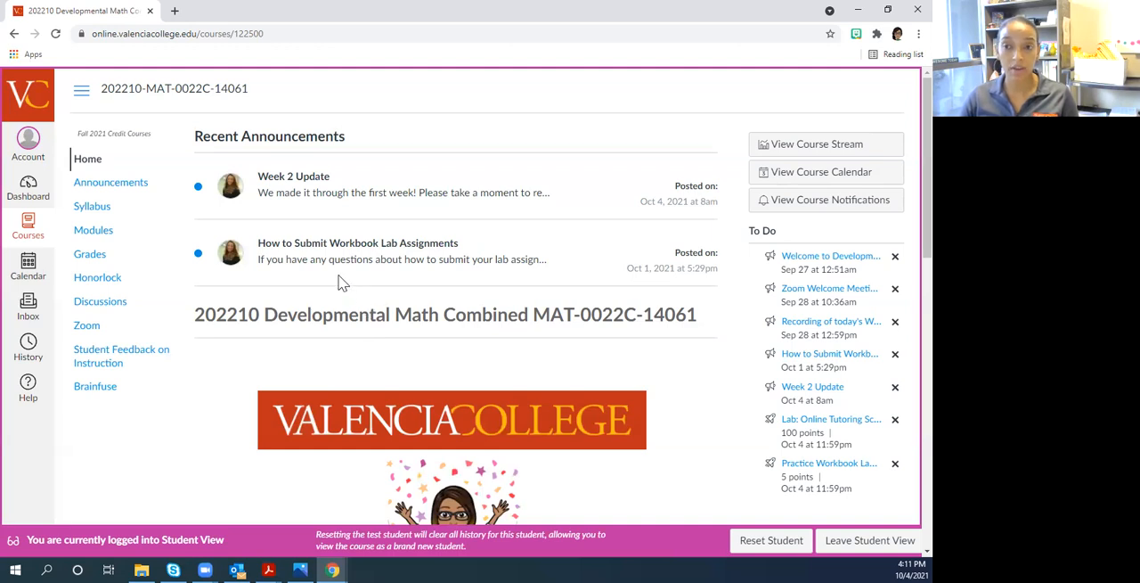
{"action": "mouse_move", "coordinate": [321, 311]}
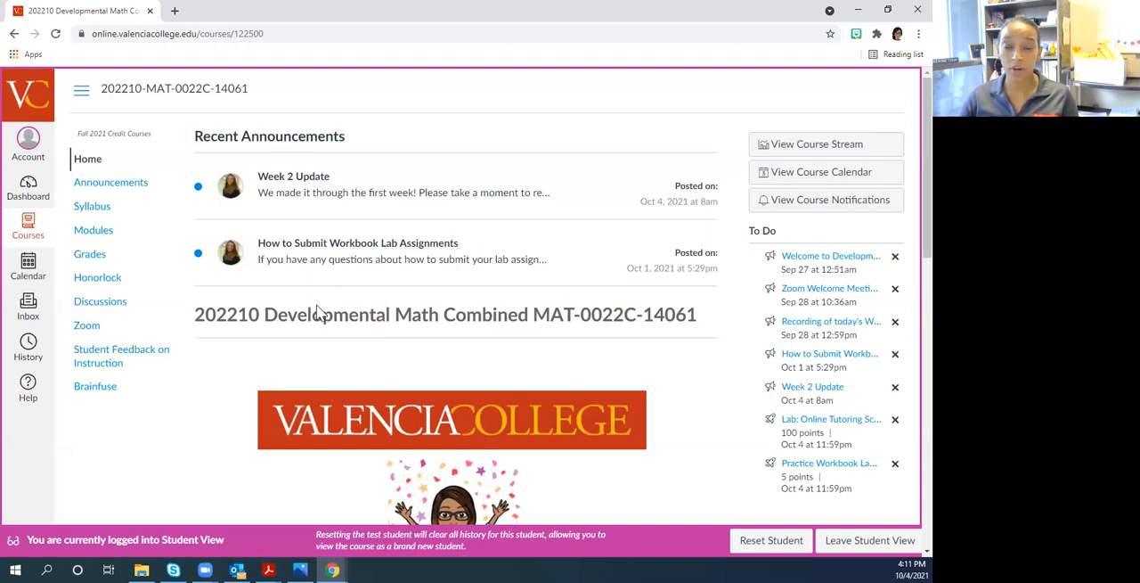
{"action": "mouse_move", "coordinate": [376, 371]}
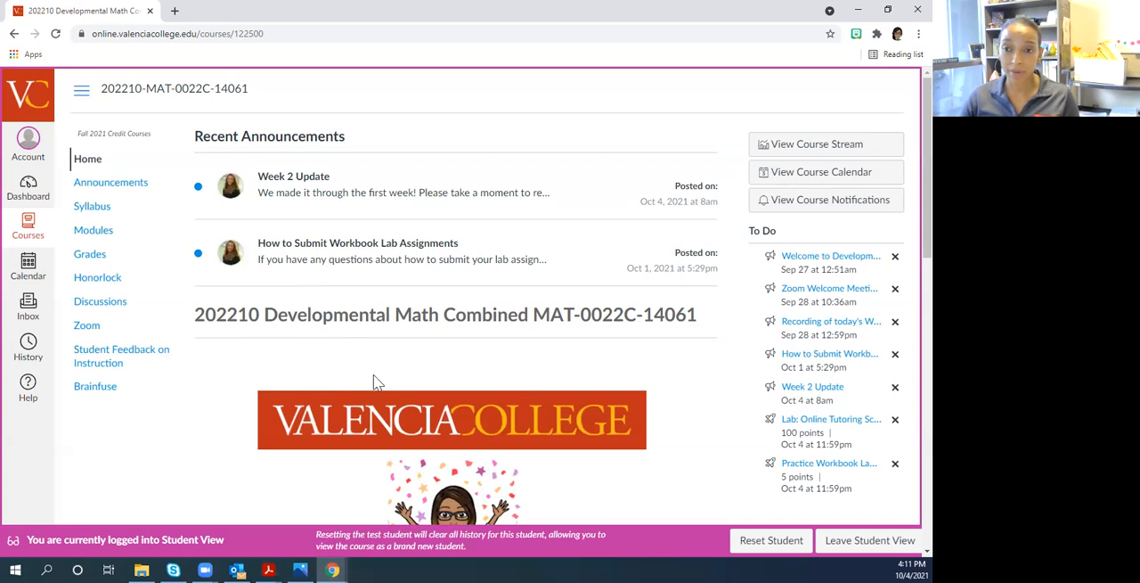
{"action": "left_click", "coordinate": [94, 230]}
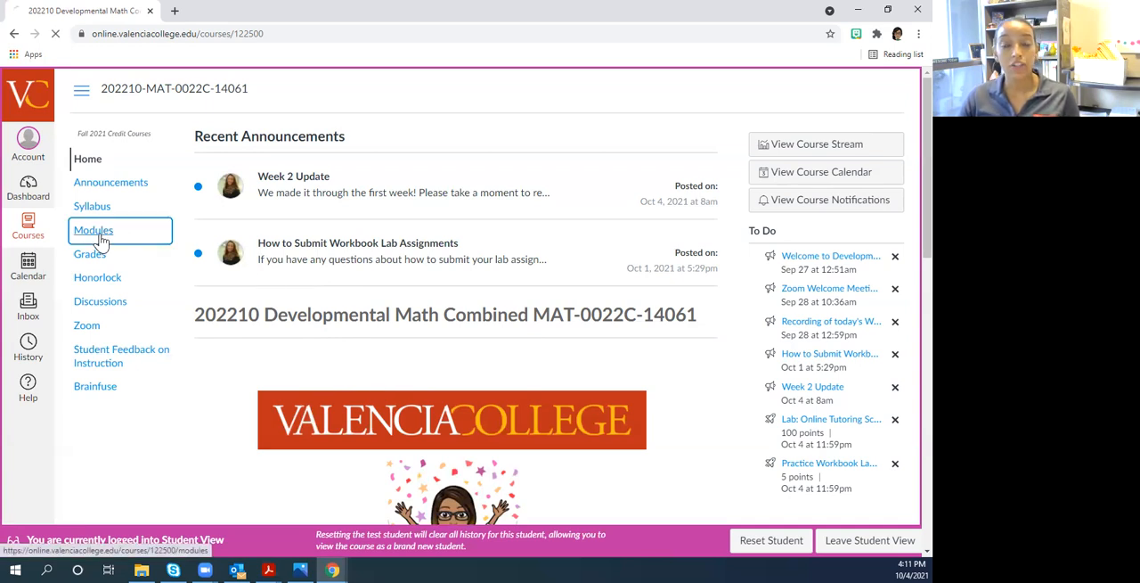
{"action": "left_click", "coordinate": [94, 229]}
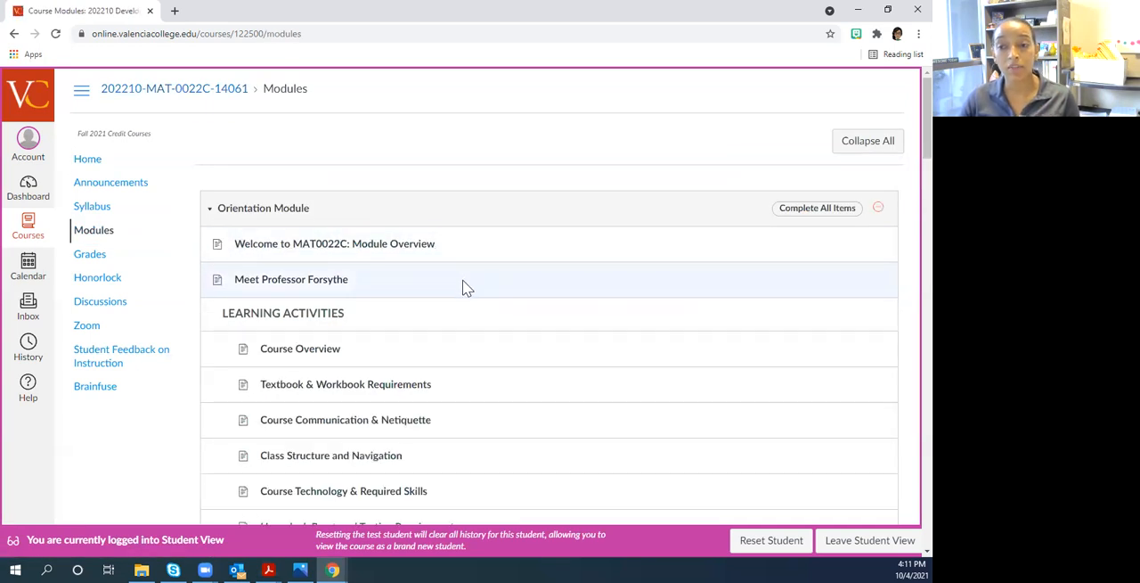
Bring up Textbook & Workbook Requirements from the Orientation Module's Learning Activities
{"action": "scroll", "scroll_direction": "down", "scroll_amount": 3}
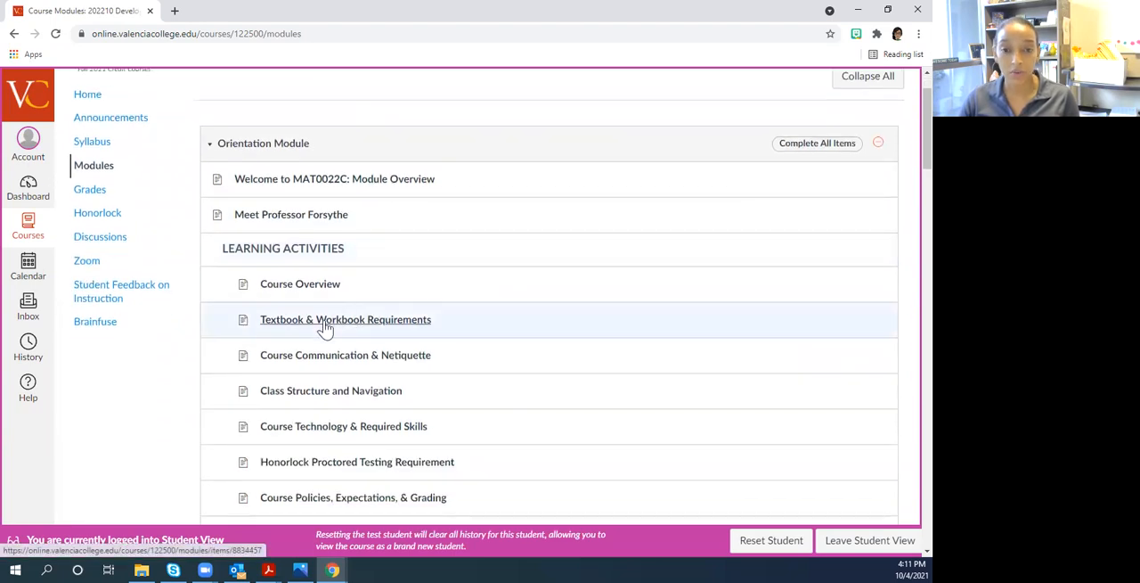
{"action": "left_click", "coordinate": [345, 319]}
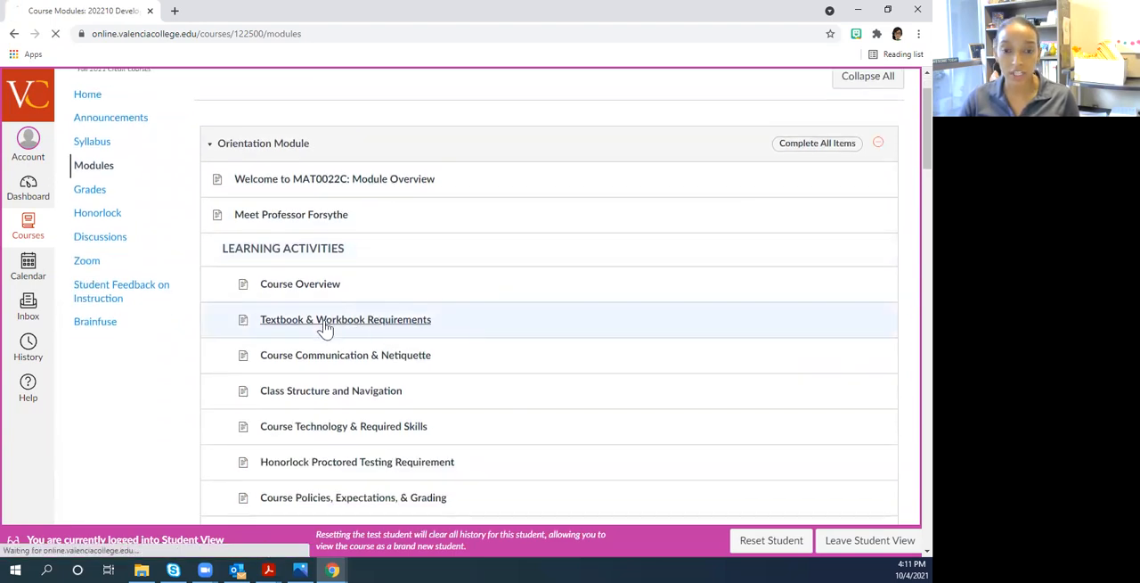
{"action": "left_click", "coordinate": [345, 319]}
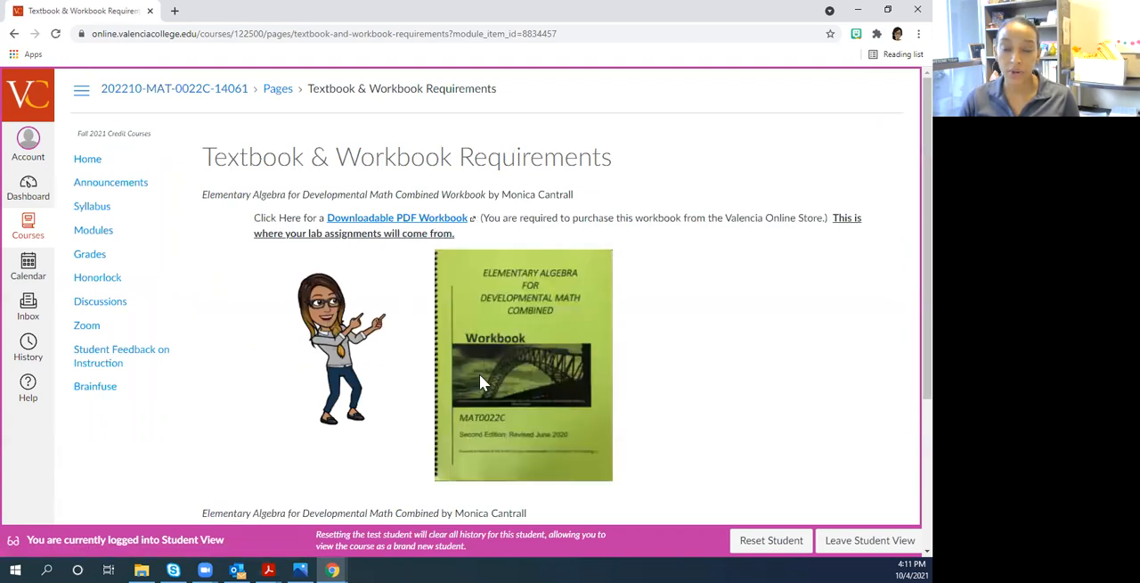
{"action": "mouse_move", "coordinate": [492, 452]}
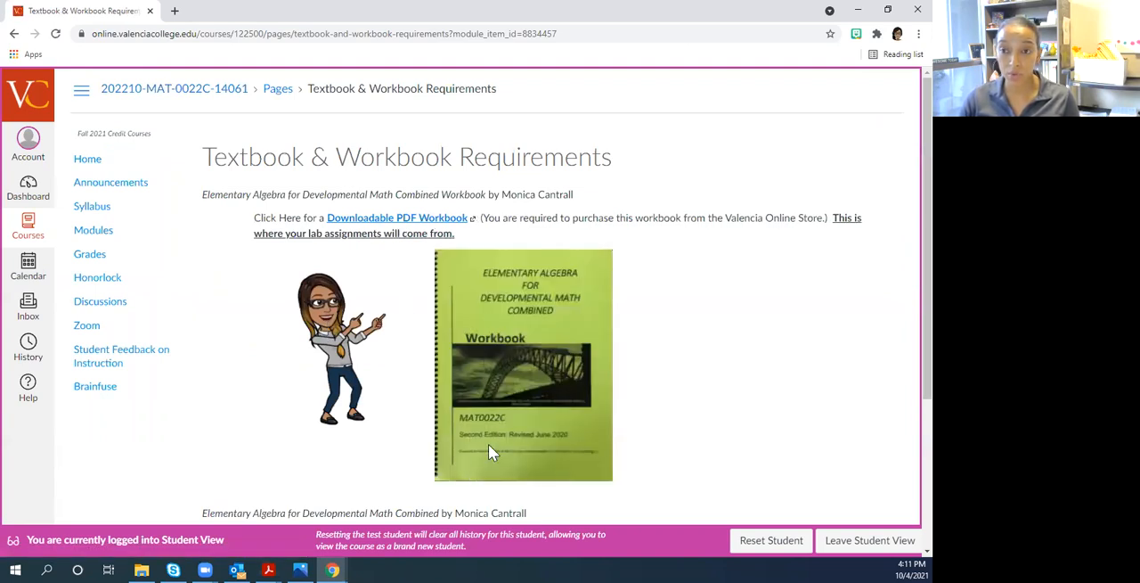
{"action": "mouse_move", "coordinate": [487, 434]}
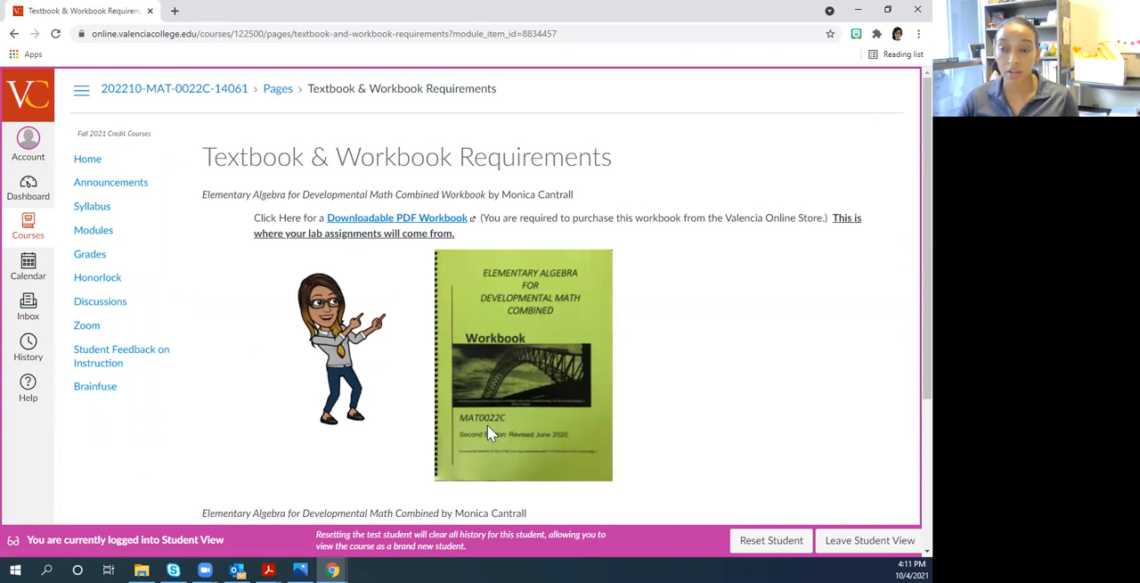
{"action": "mouse_move", "coordinate": [427, 229]}
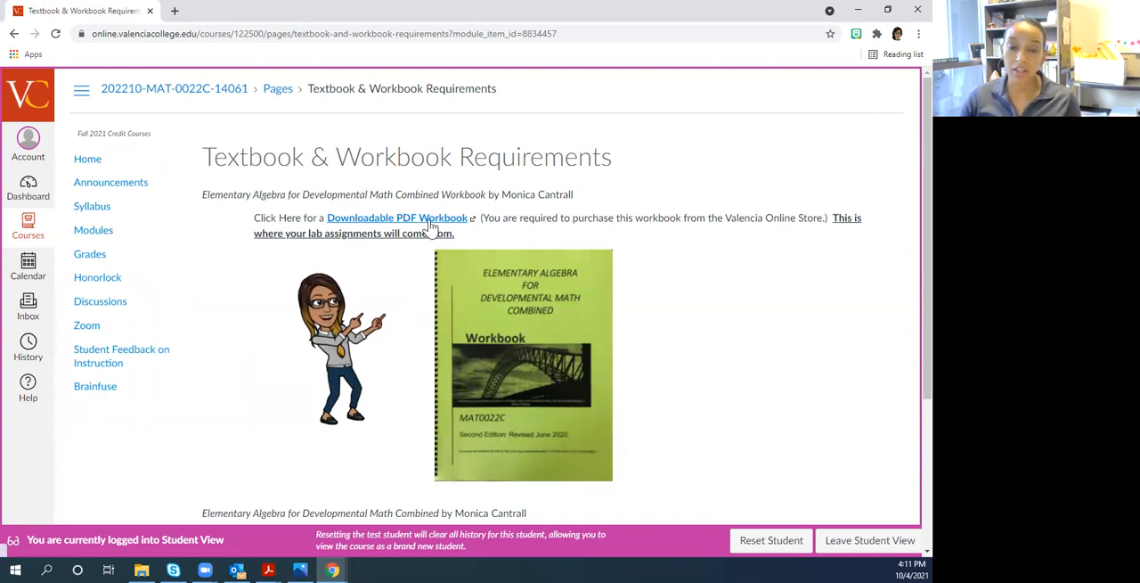
View the 303-page Developmental Math workbook PDF in OneDrive, scrolled to section 1.7 Decimals
{"action": "left_click", "coordinate": [397, 218]}
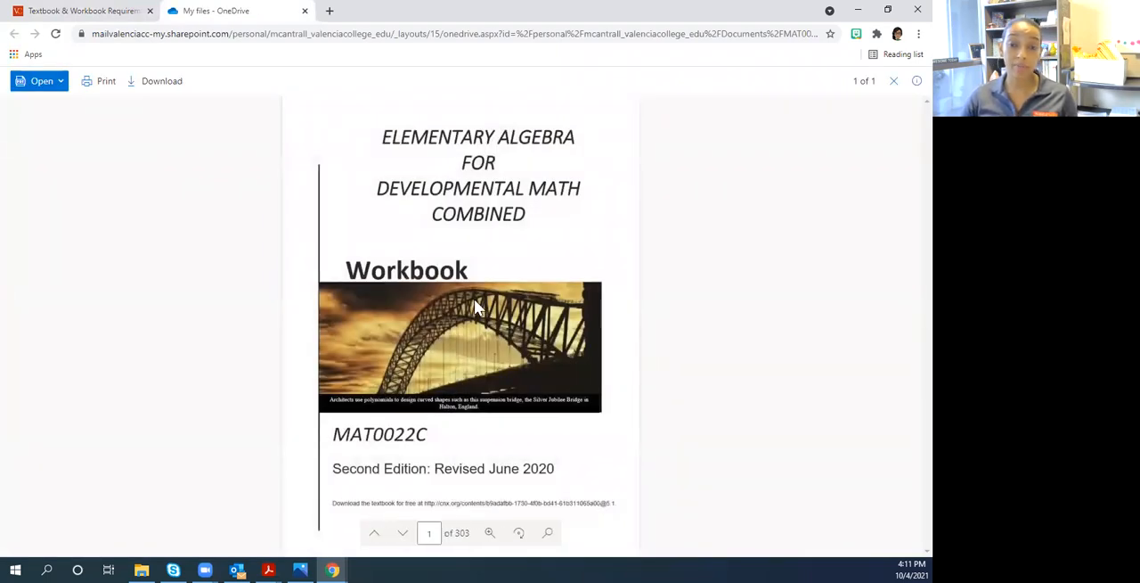
{"action": "scroll", "scroll_direction": "down", "scroll_amount": 3}
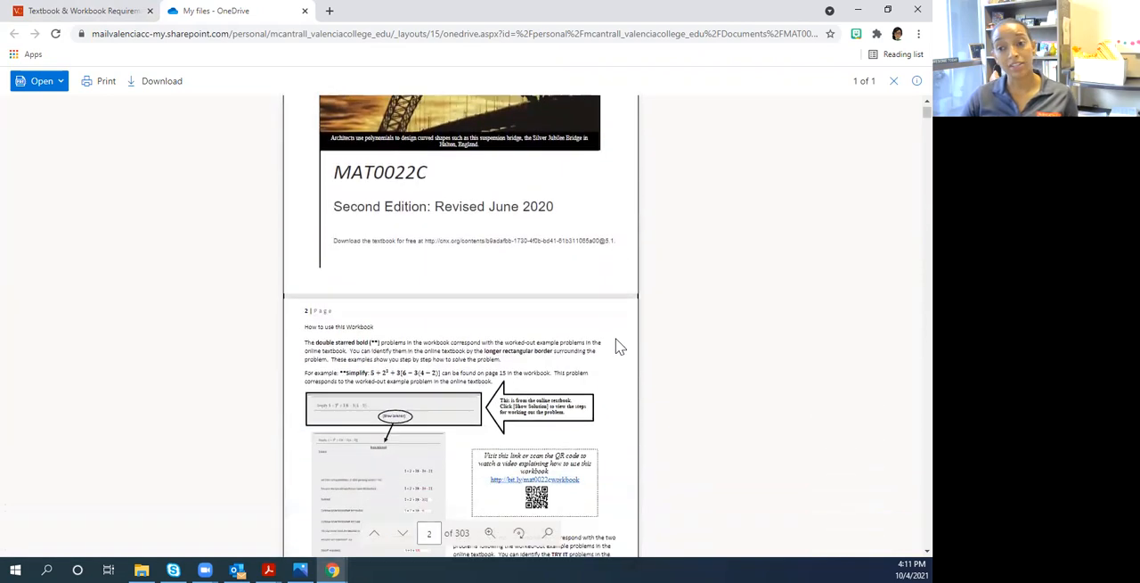
{"action": "scroll", "scroll_direction": "down", "scroll_amount": 3}
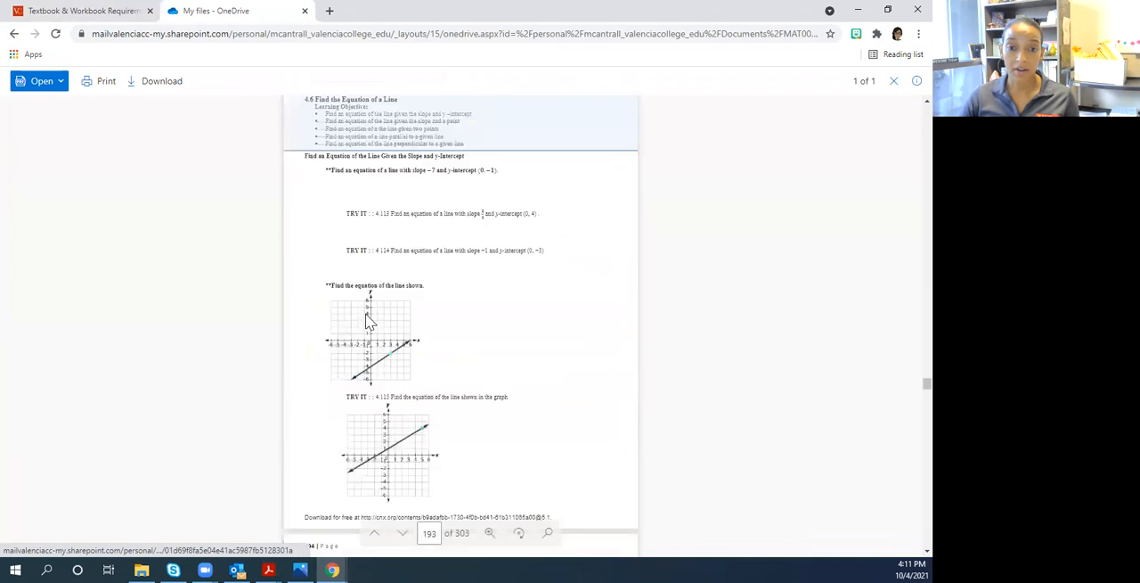
{"action": "scroll", "scroll_direction": "up", "scroll_amount": 3}
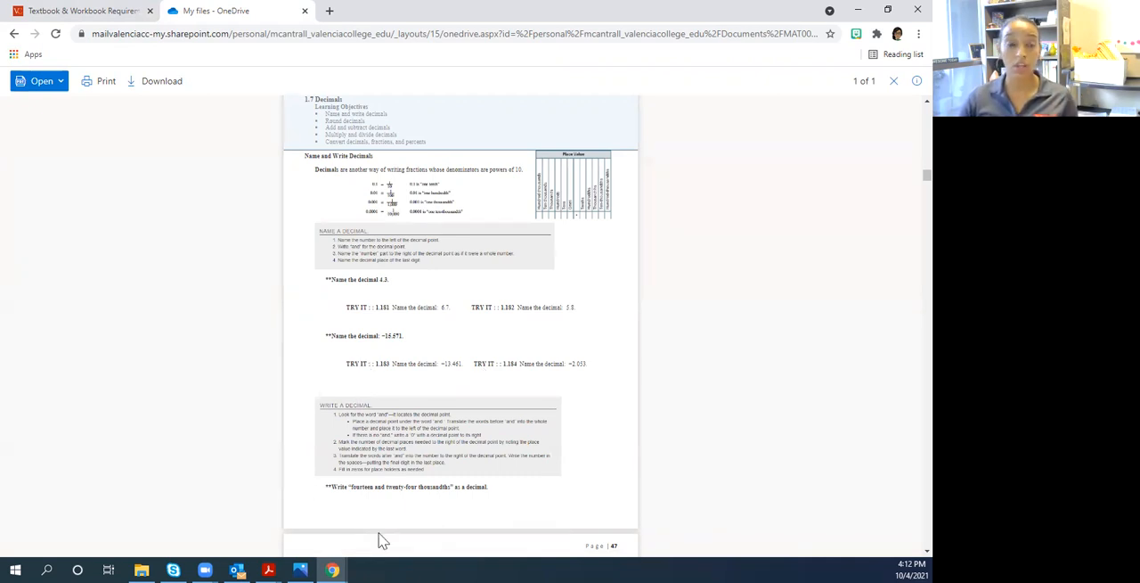
{"action": "mouse_move", "coordinate": [361, 539]}
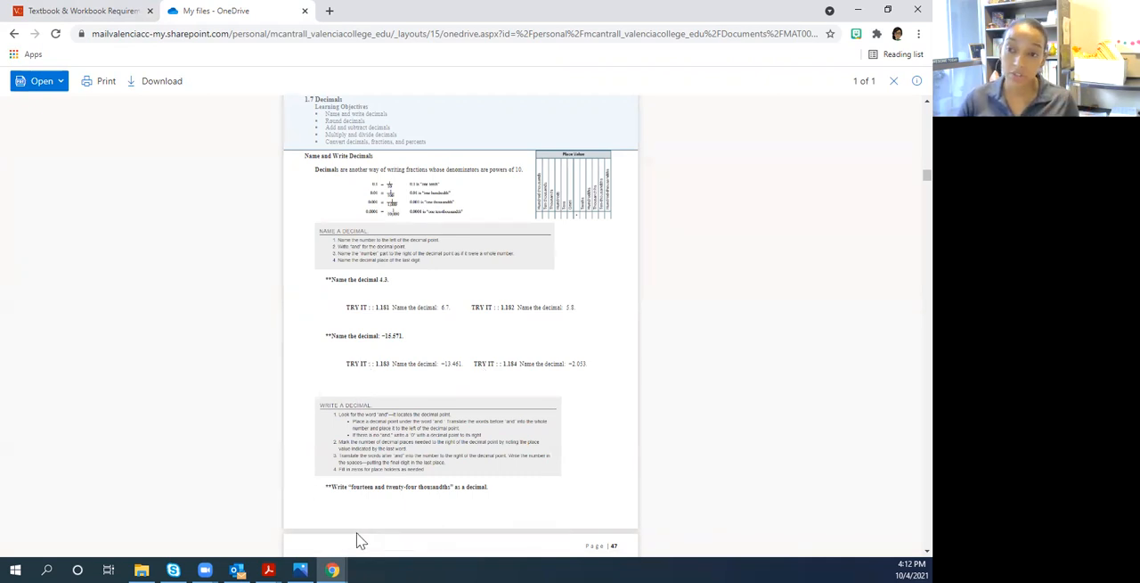